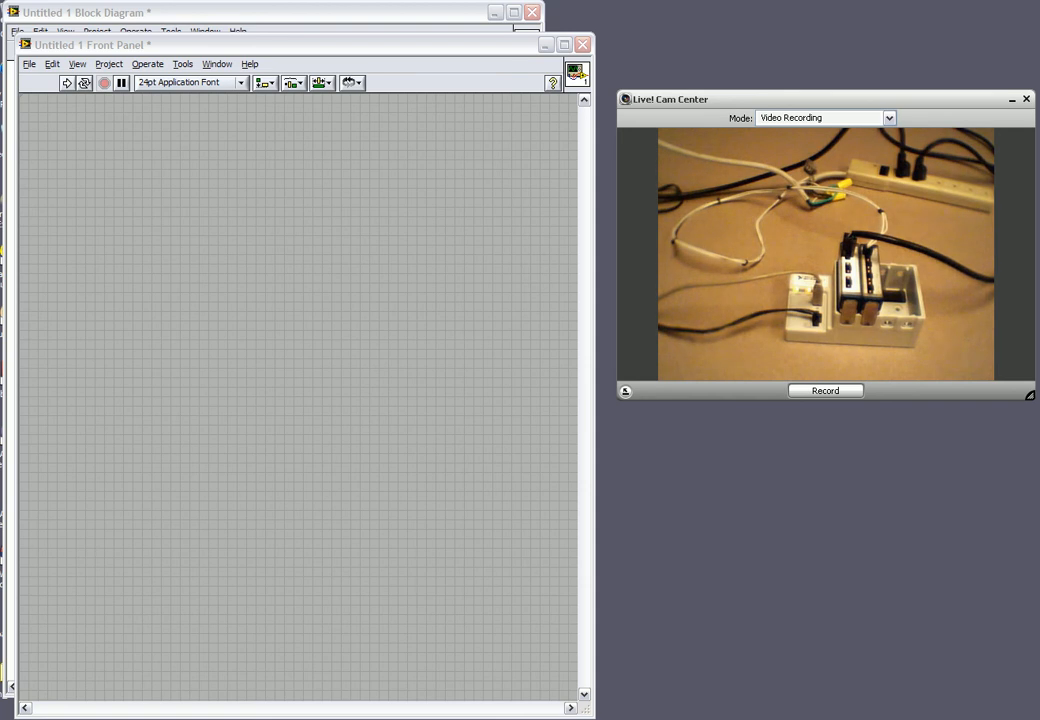
mouse_move(1036, 548)
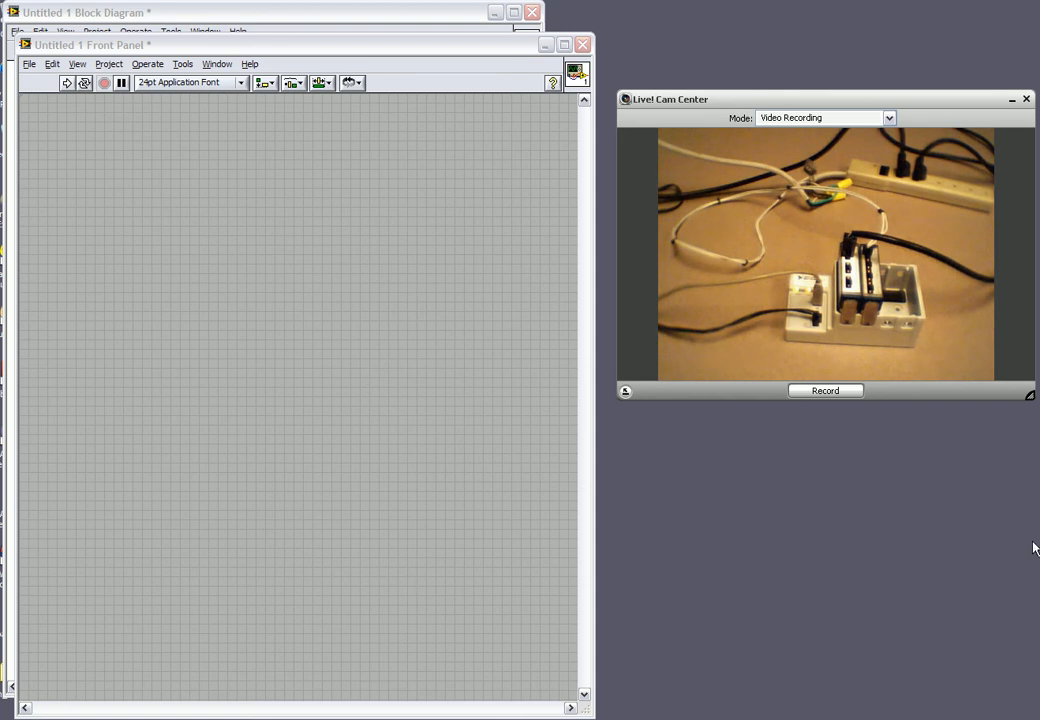
mouse_move(550, 352)
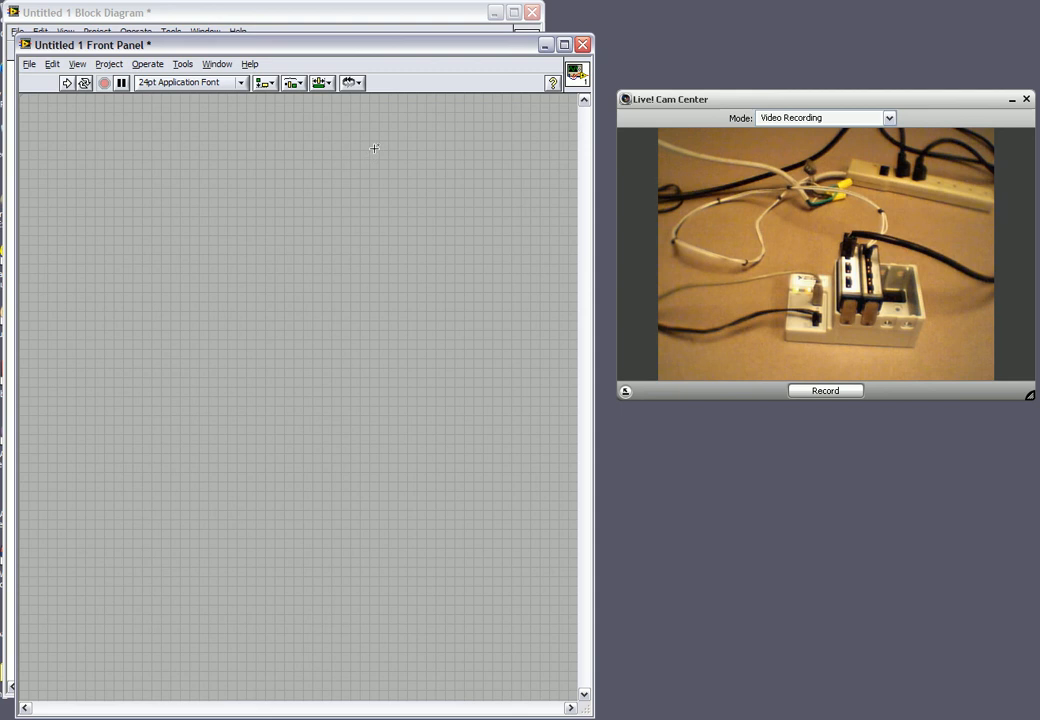
mouse_move(316, 200)
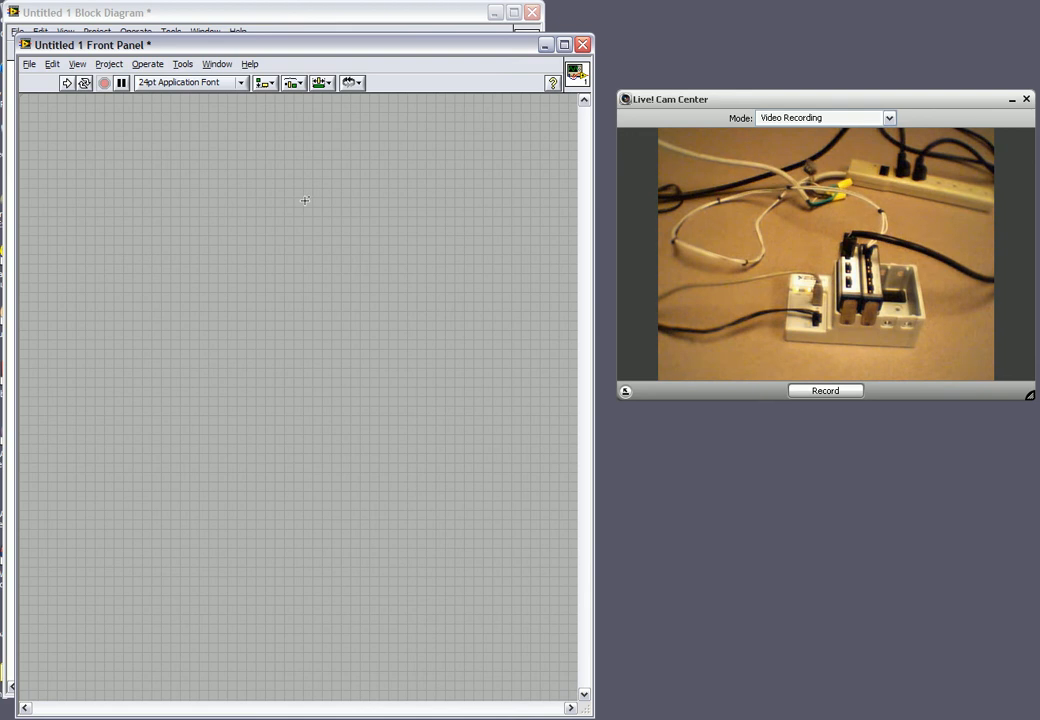
mouse_move(288, 204)
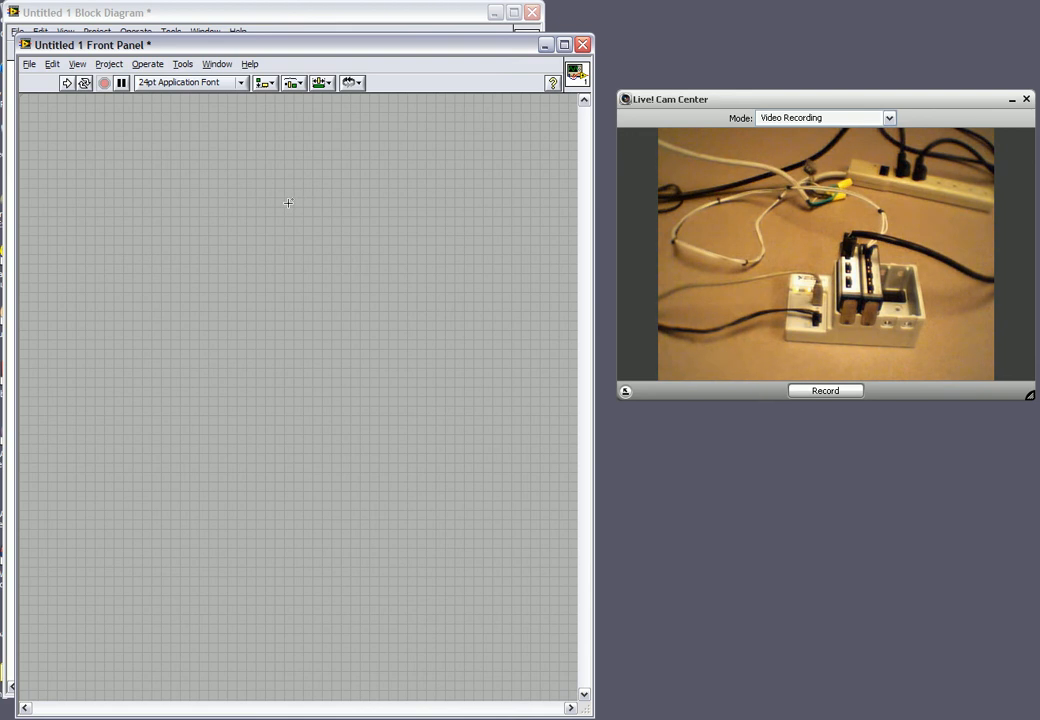
mouse_move(98, 184)
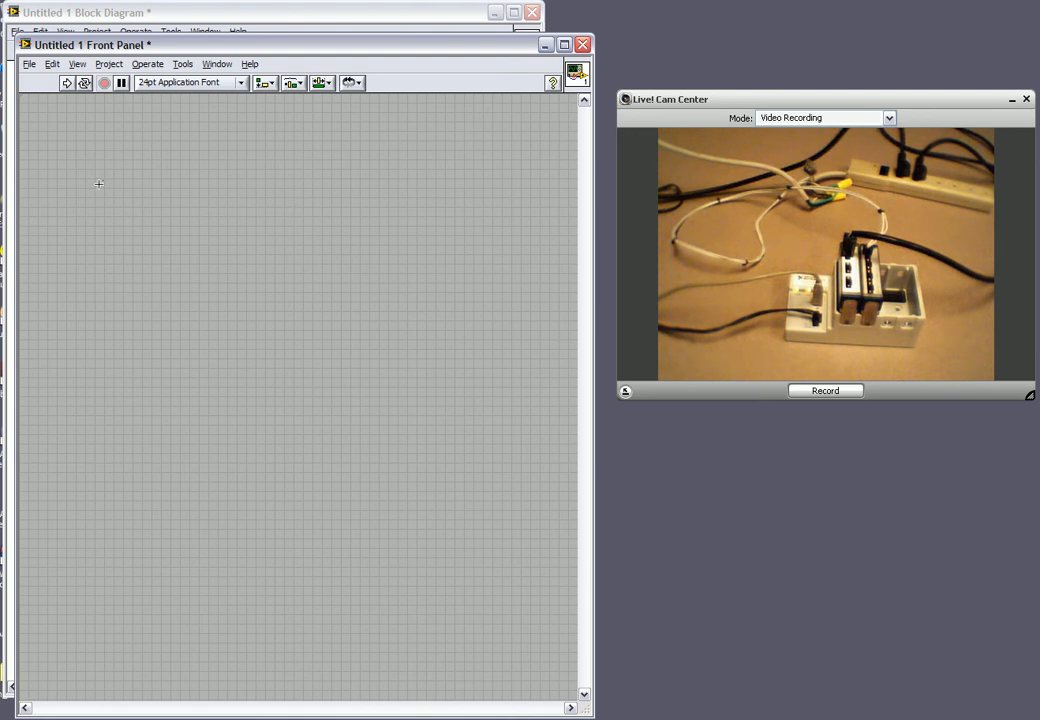
mouse_move(48, 140)
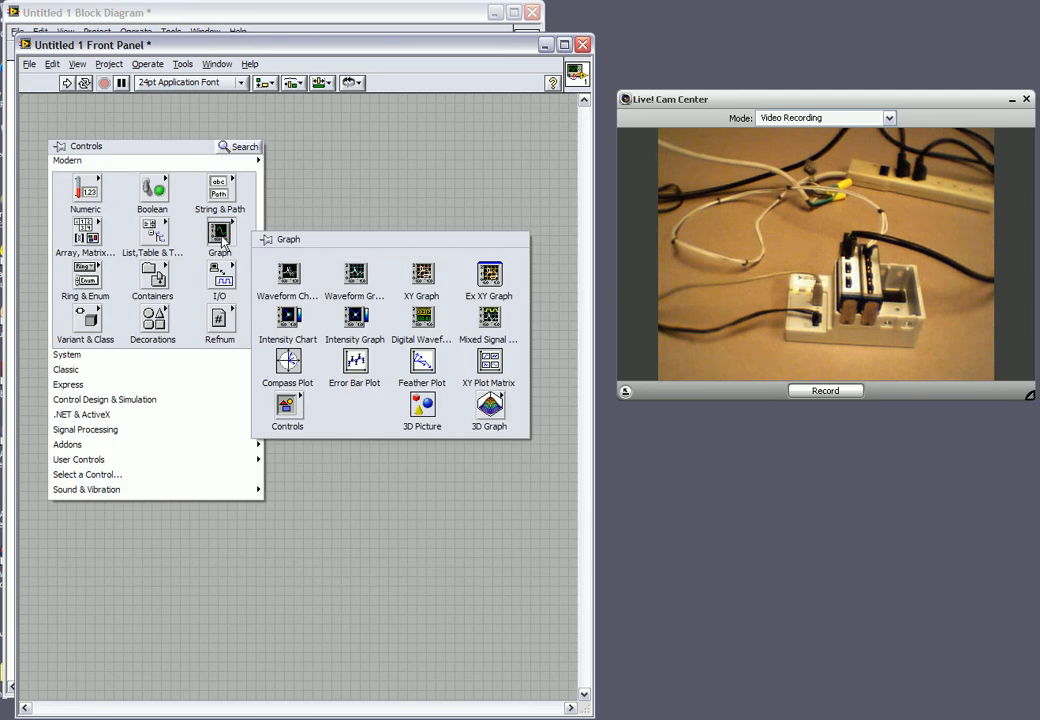
mouse_move(288, 272)
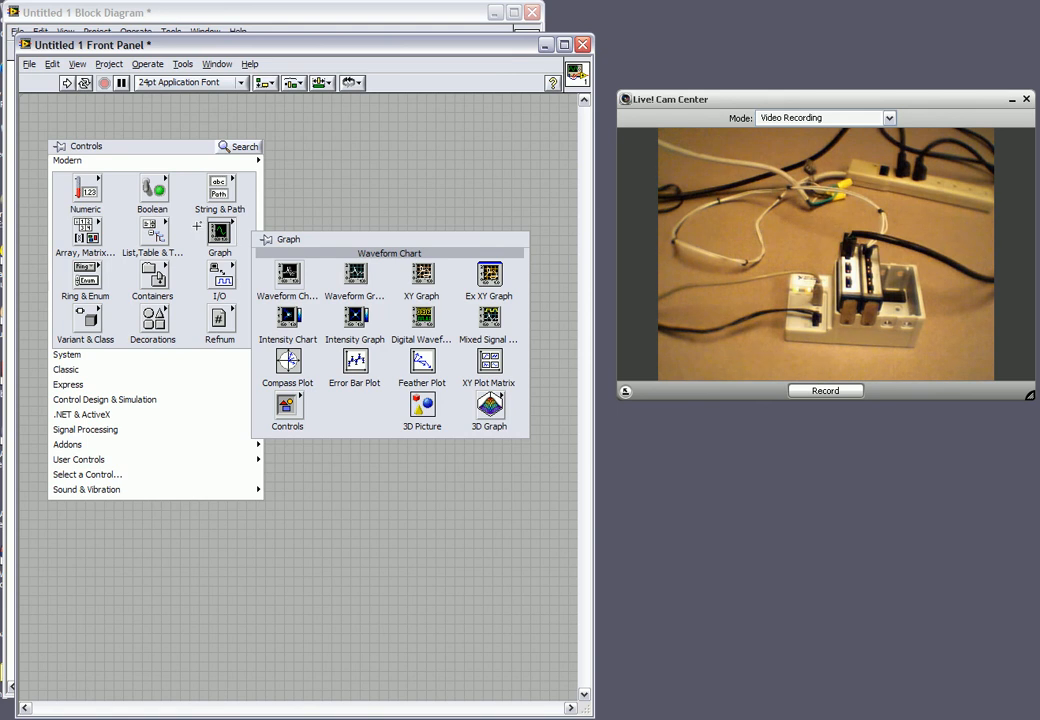
Place a Waveform Chart on the front panel labelled Power(Watts).
left_click(288, 272)
type("Power(Wa")
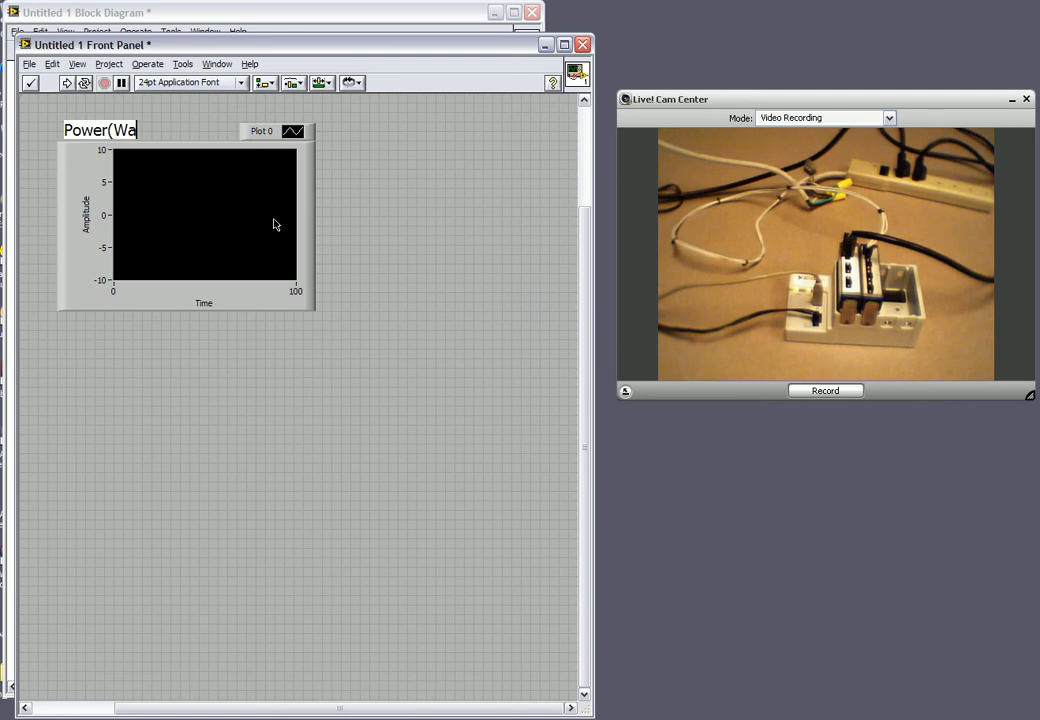
type("tts)")
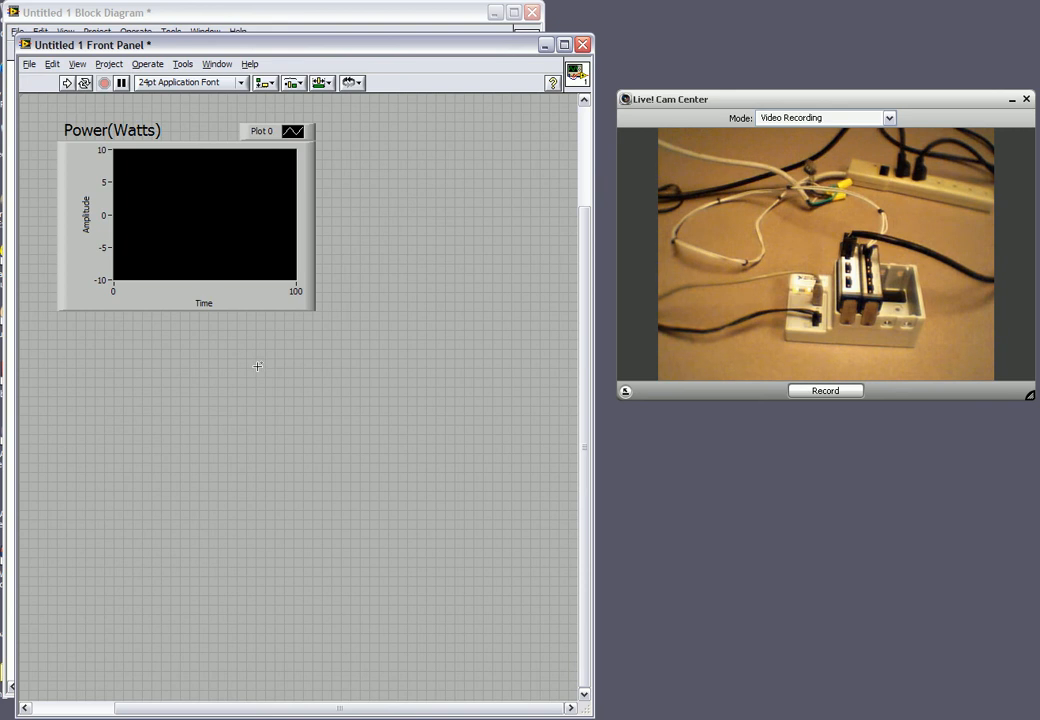
Place a Numeric Indicator beneath it labelled Power Factor.
right_click(256, 366)
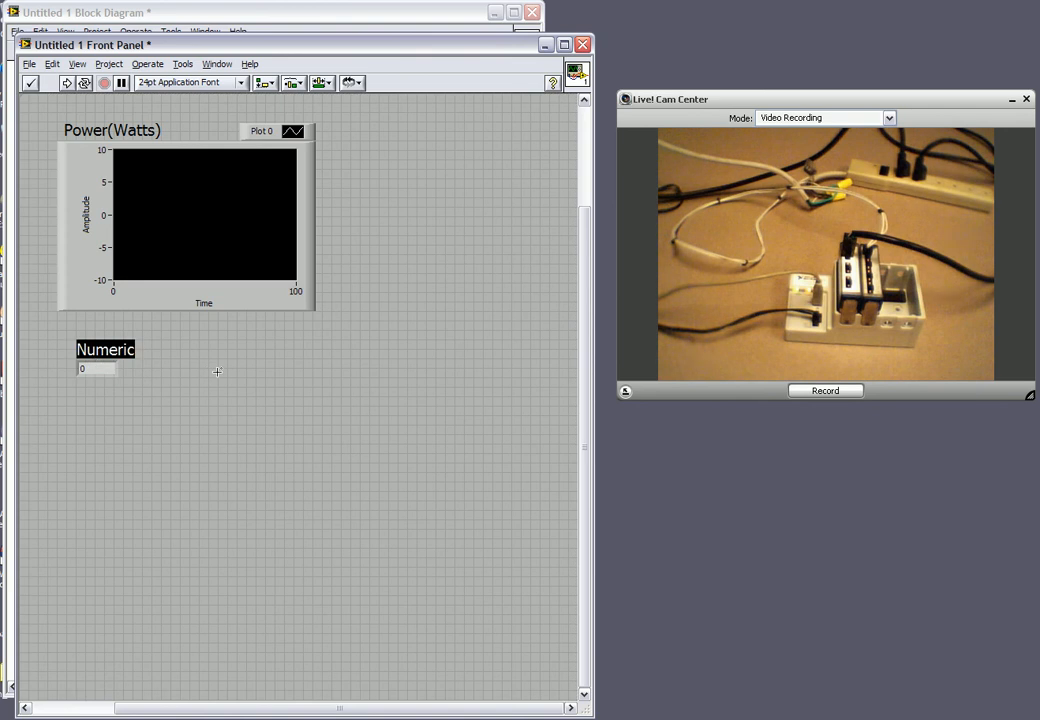
type("Power Factor")
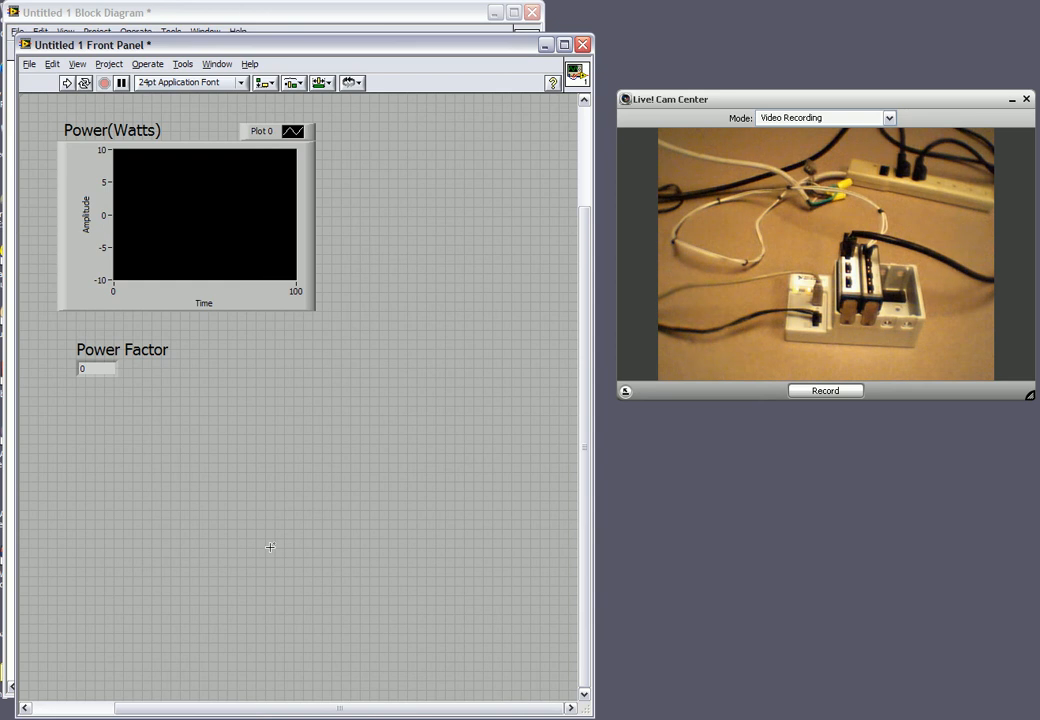
mouse_move(448, 404)
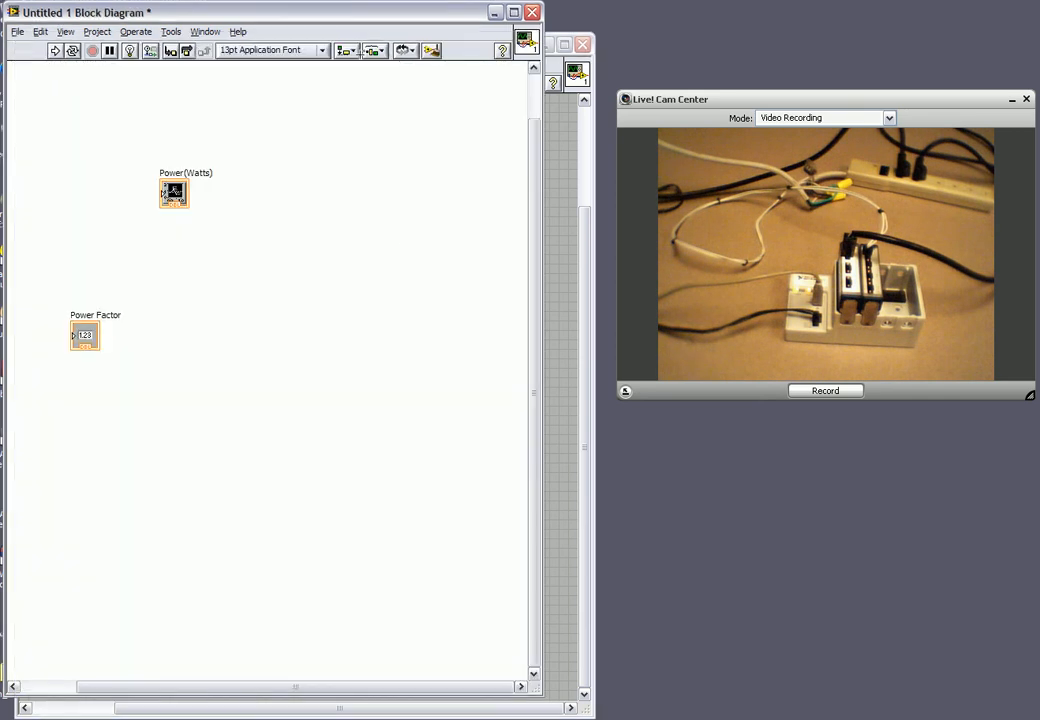
Move the Power Factor and Power(Watts) terminals to the right side of the block diagram.
left_click(84, 336)
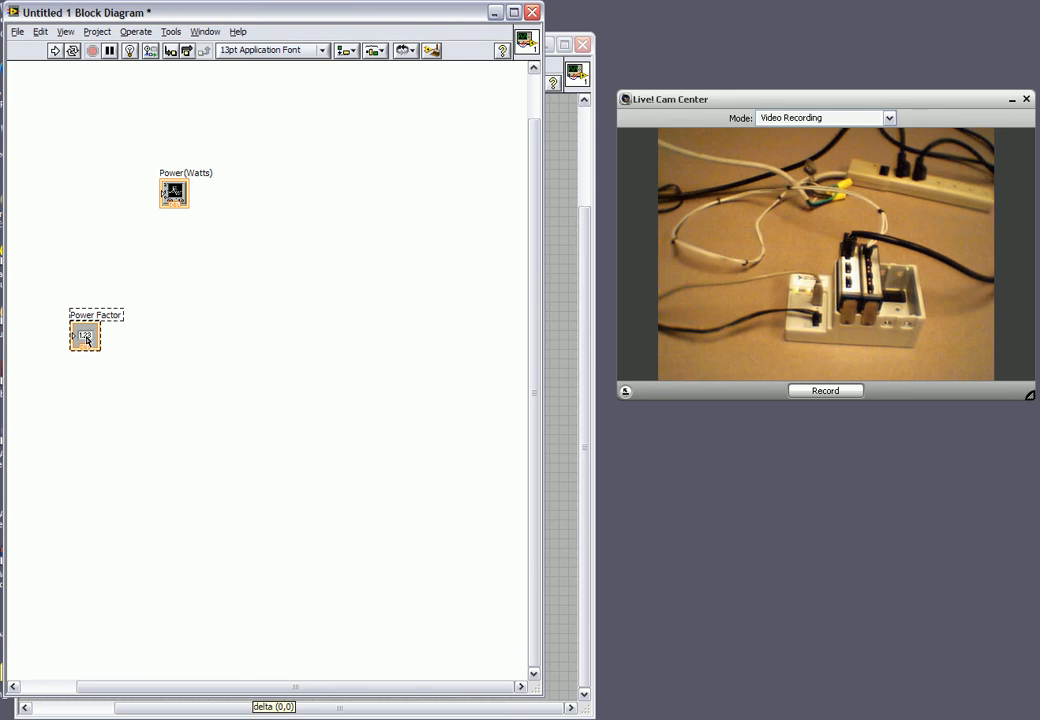
left_click_drag(84, 336, 450, 408)
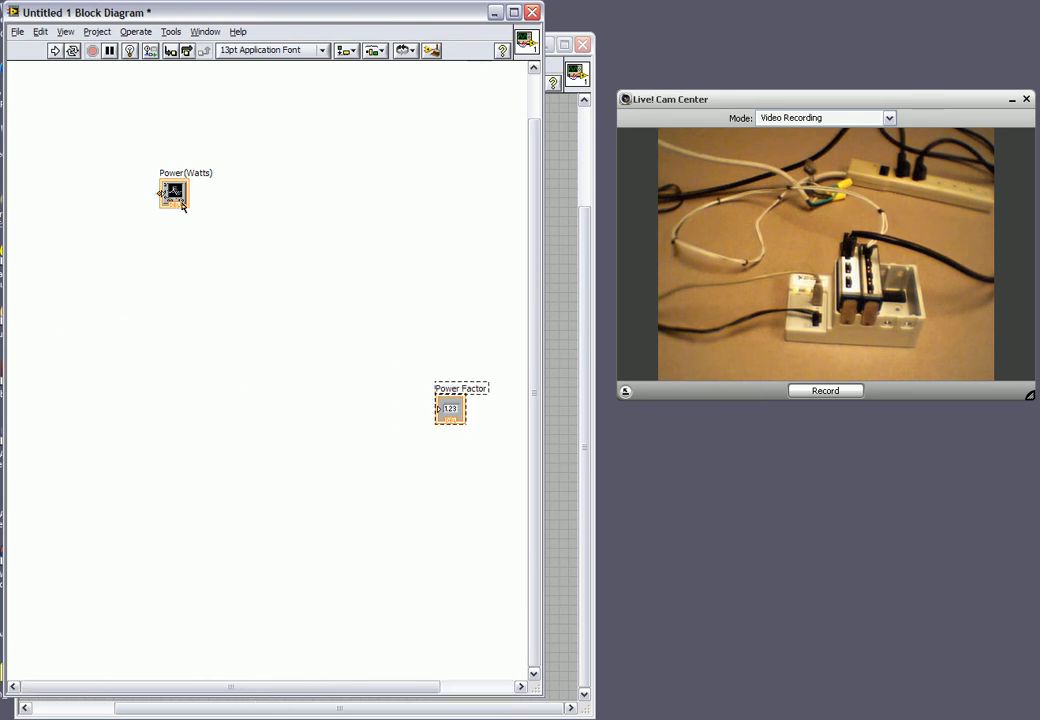
left_click_drag(172, 192, 456, 318)
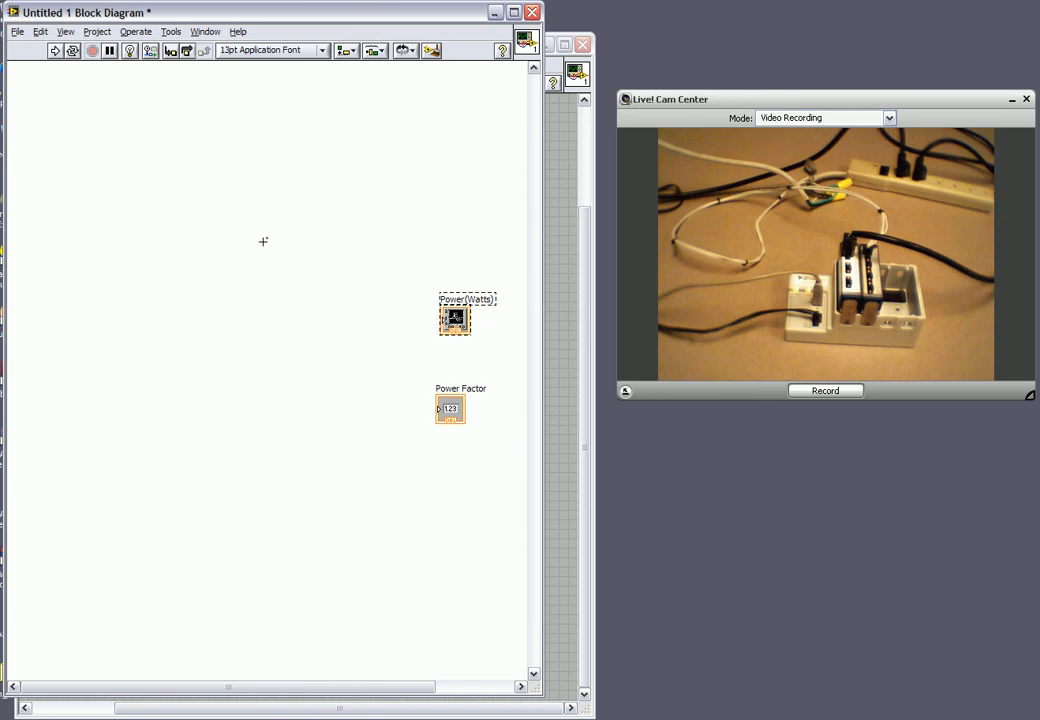
Drop a DAQ Assistant from Measurement I/O > DAQmx on the left of the diagram.
right_click(264, 240)
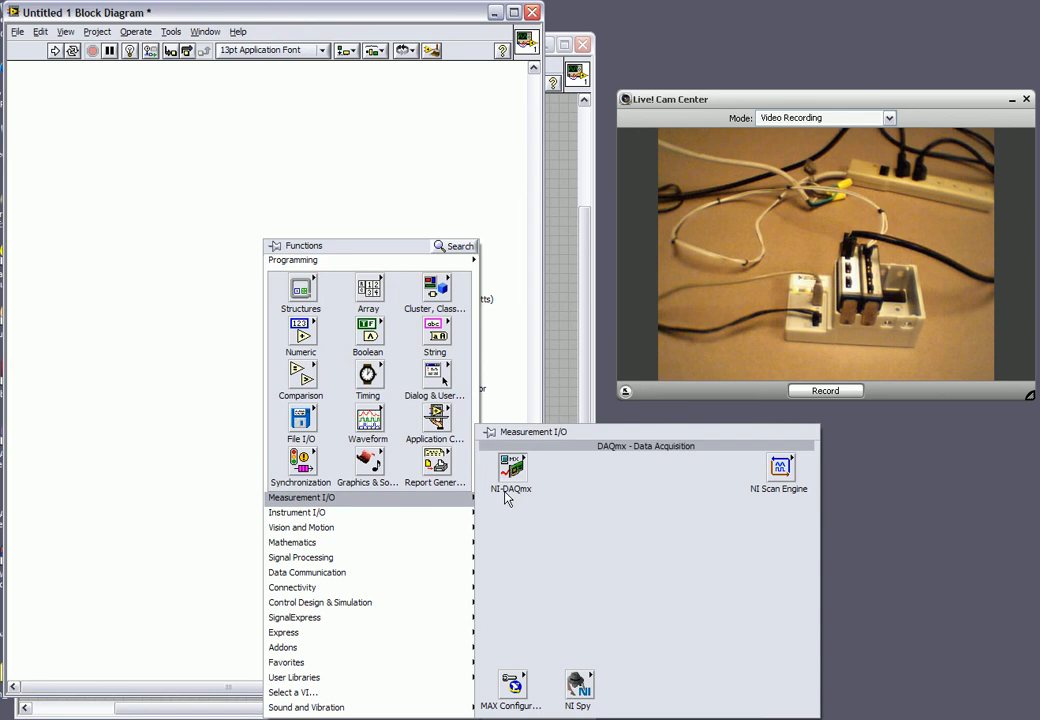
left_click(512, 476)
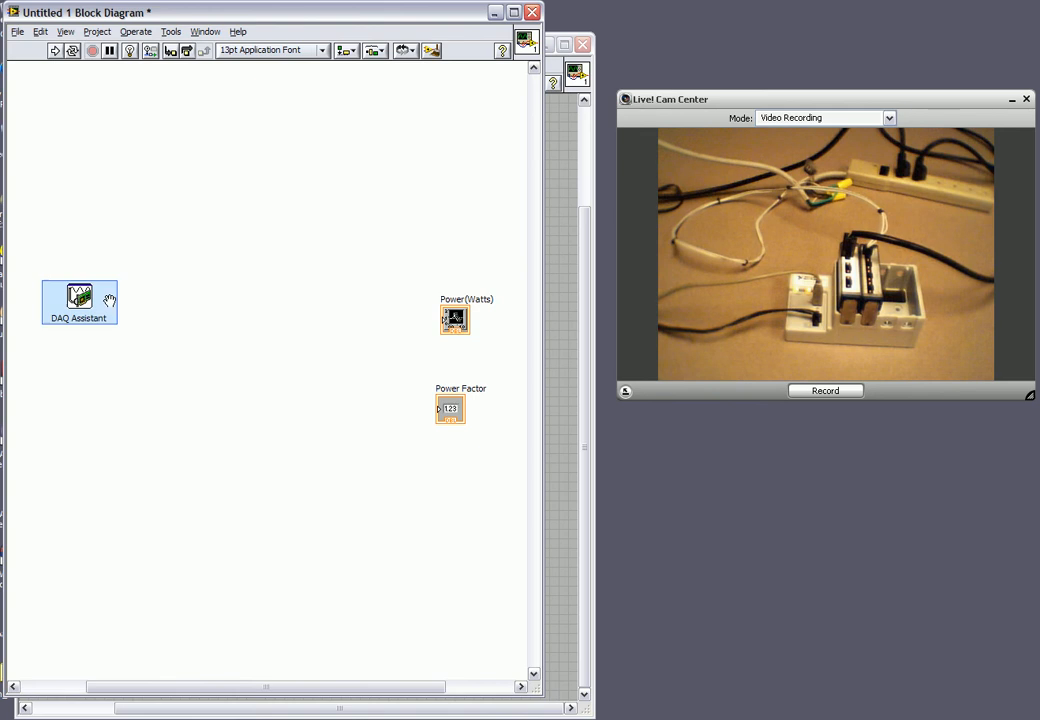
mouse_move(110, 308)
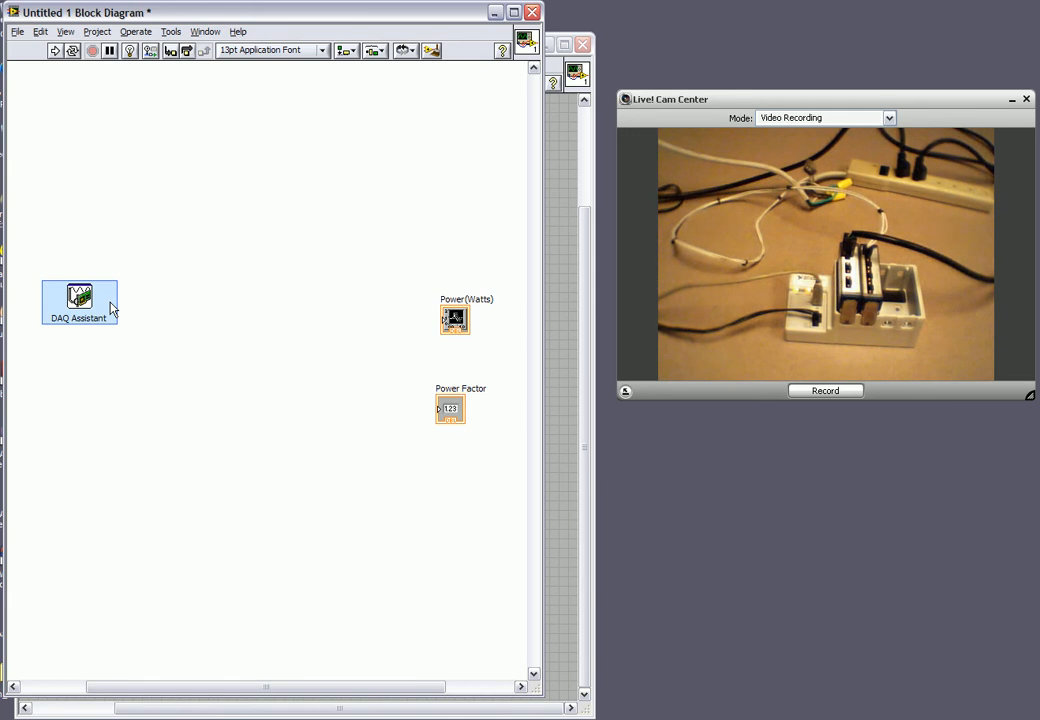
mouse_move(192, 352)
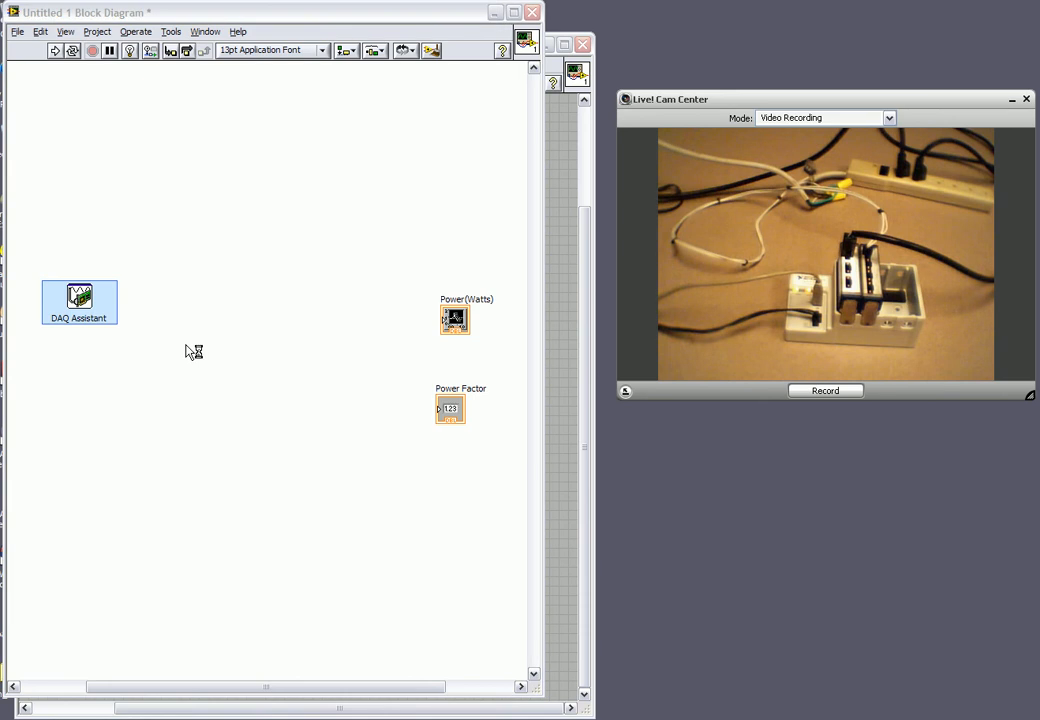
Create an analog-input voltage measurement task on physical channel ai0 in the DAQ Assistant.
double_click(80, 302)
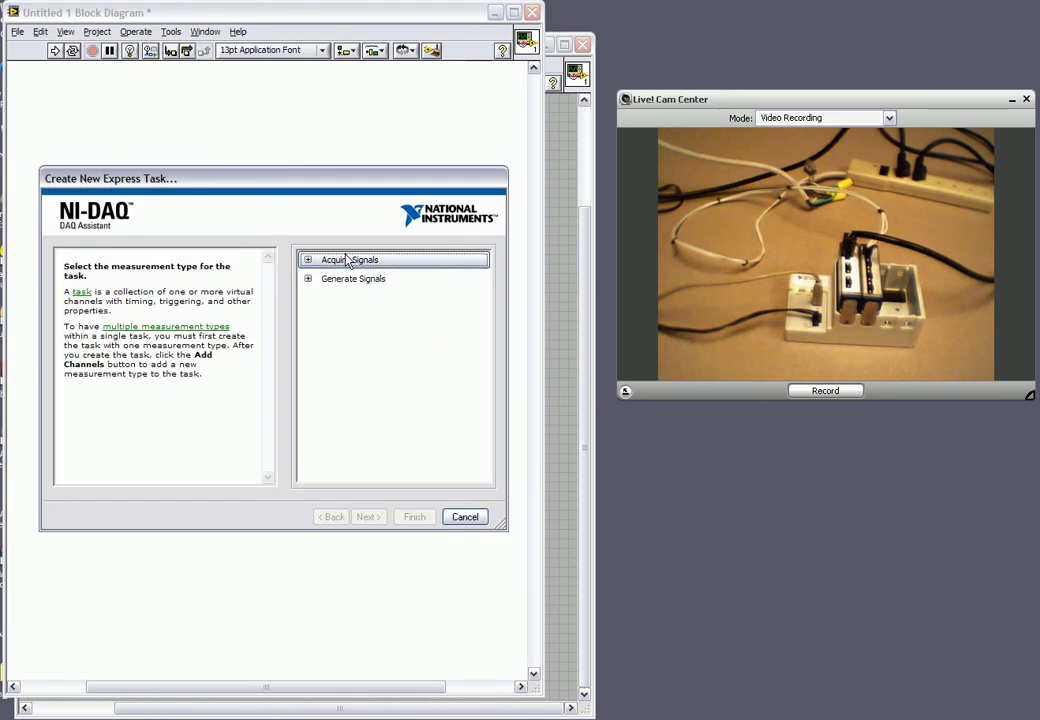
left_click(308, 260)
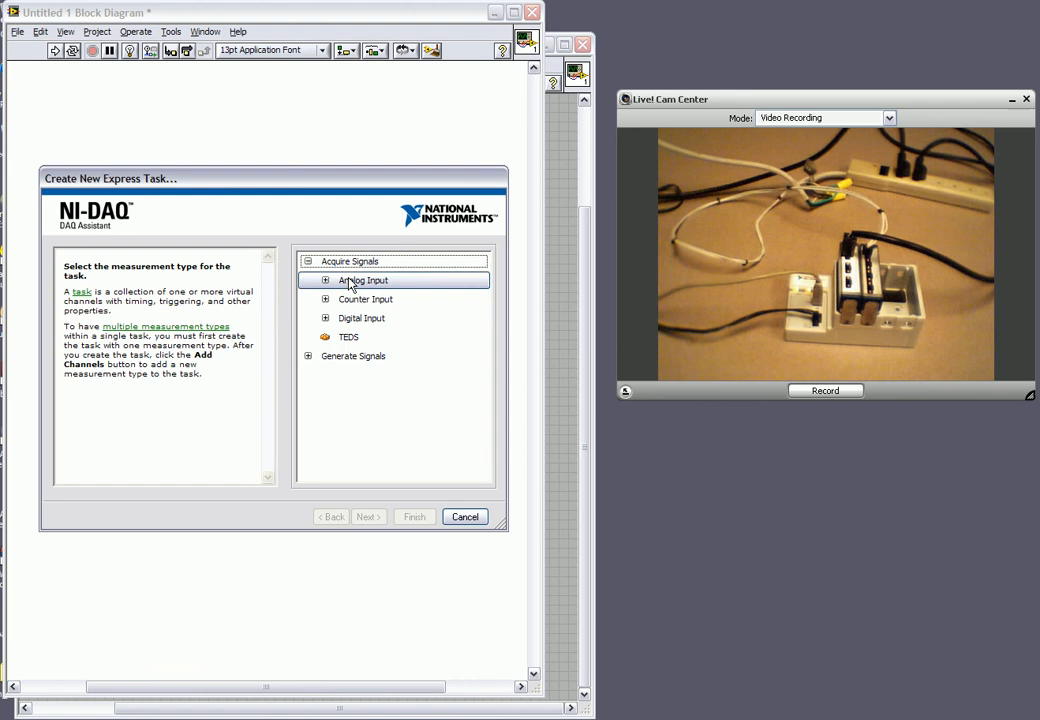
left_click(324, 280)
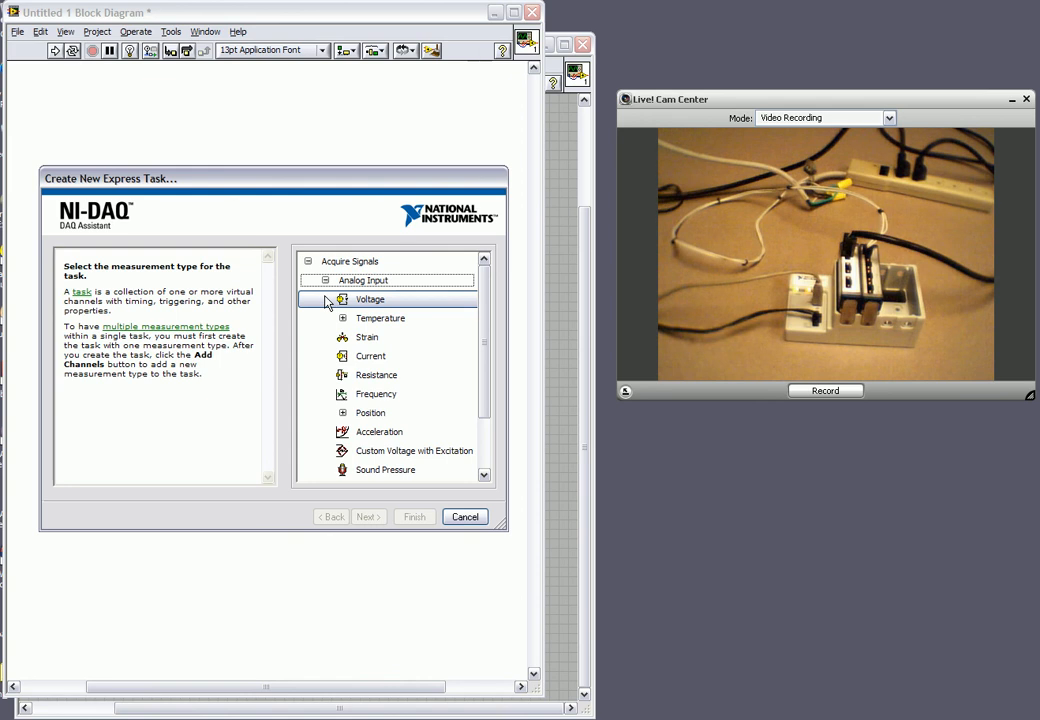
double_click(368, 300)
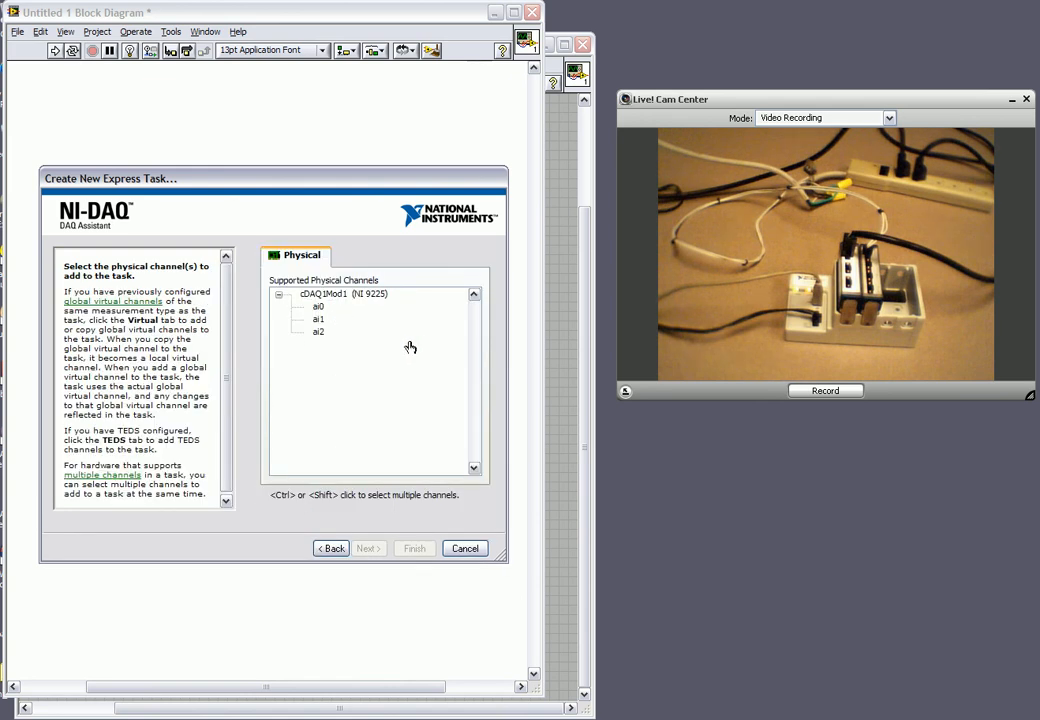
mouse_move(360, 304)
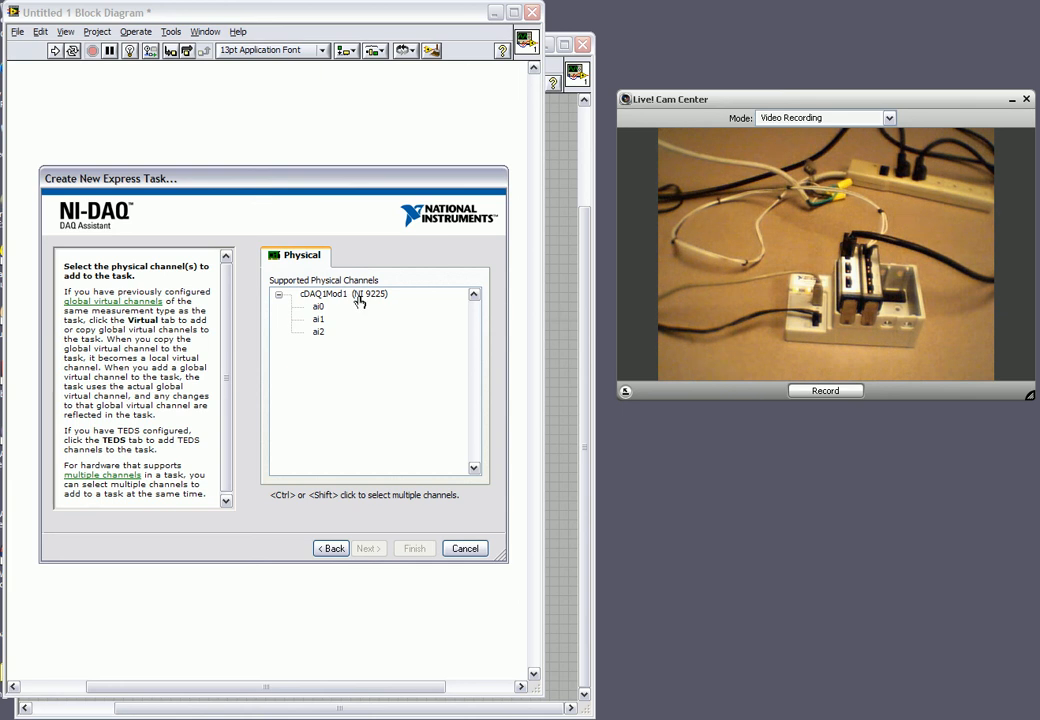
left_click(318, 306)
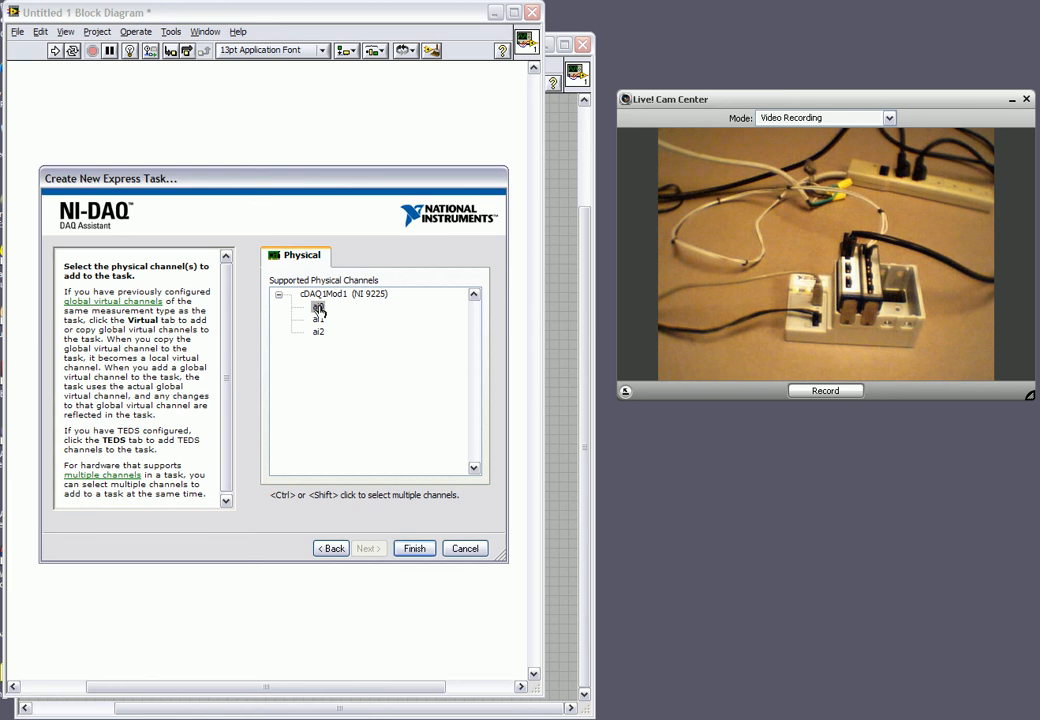
mouse_move(414, 548)
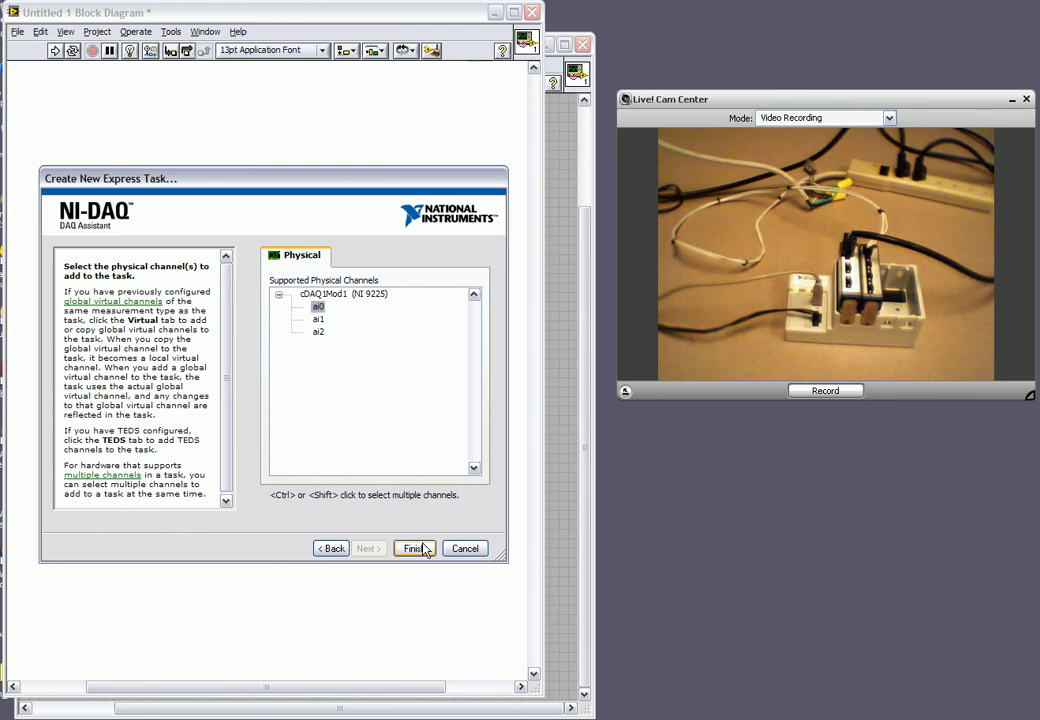
left_click(412, 548)
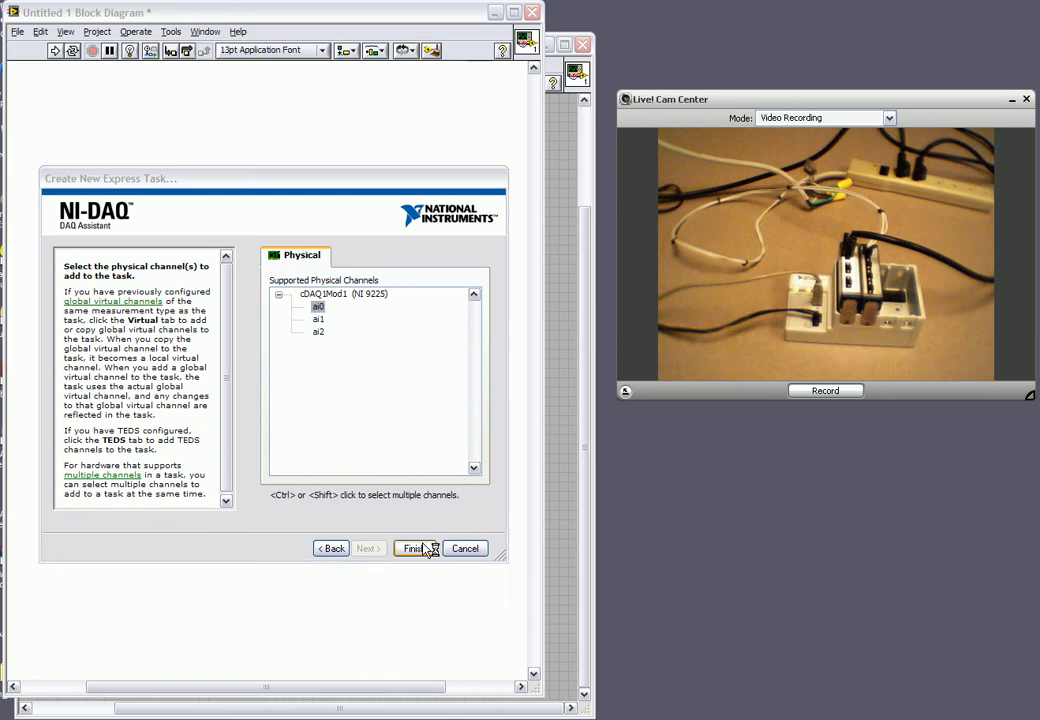
left_click(412, 548)
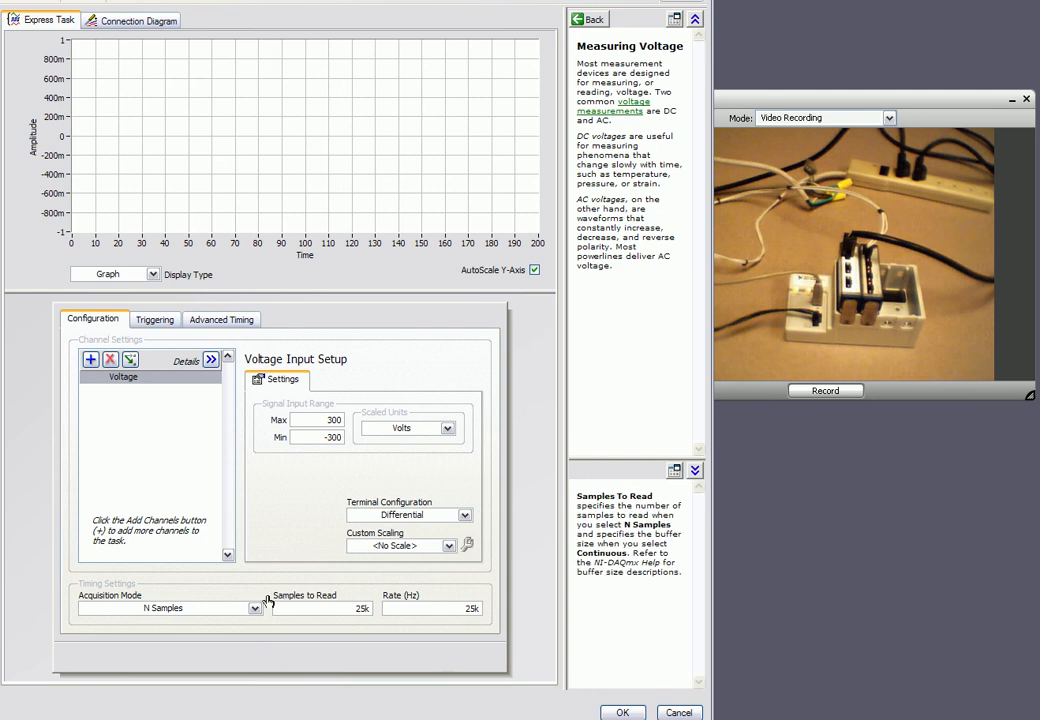
Set acquisition to Continuous Samples and add an analog-input current channel to the task.
left_click(254, 608)
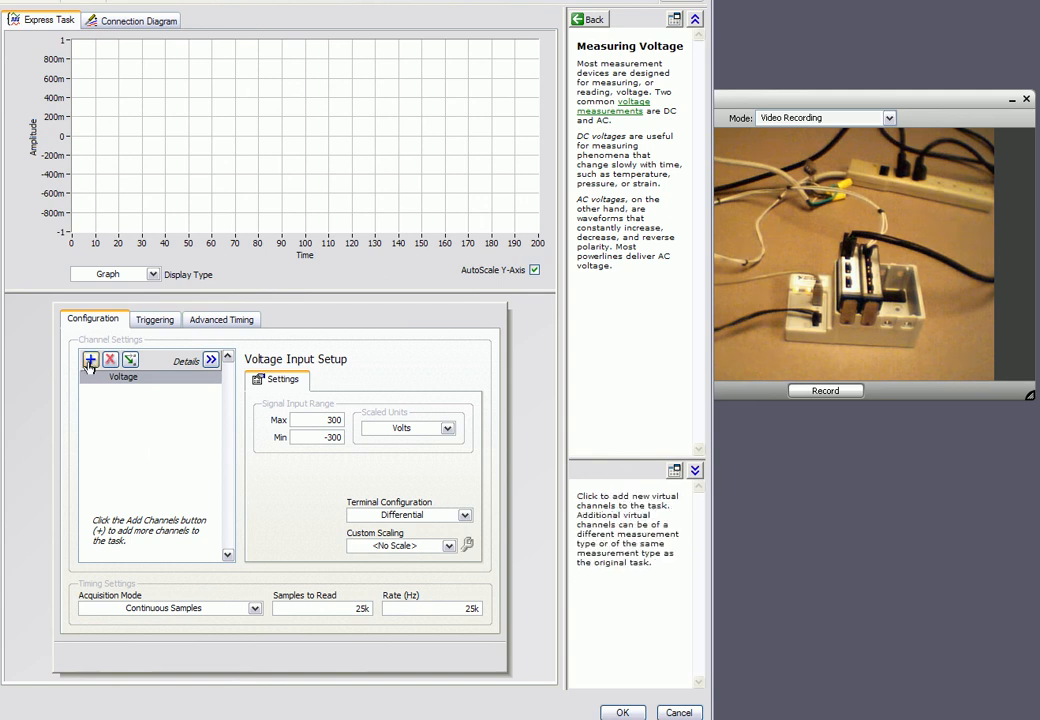
left_click(88, 360)
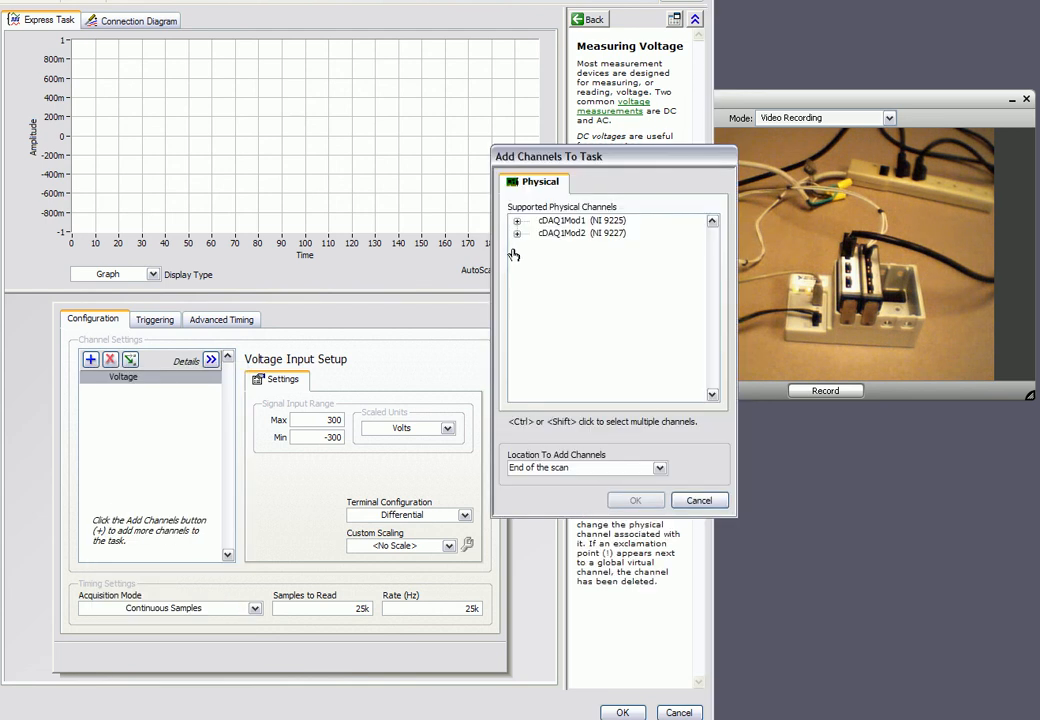
left_click(516, 232)
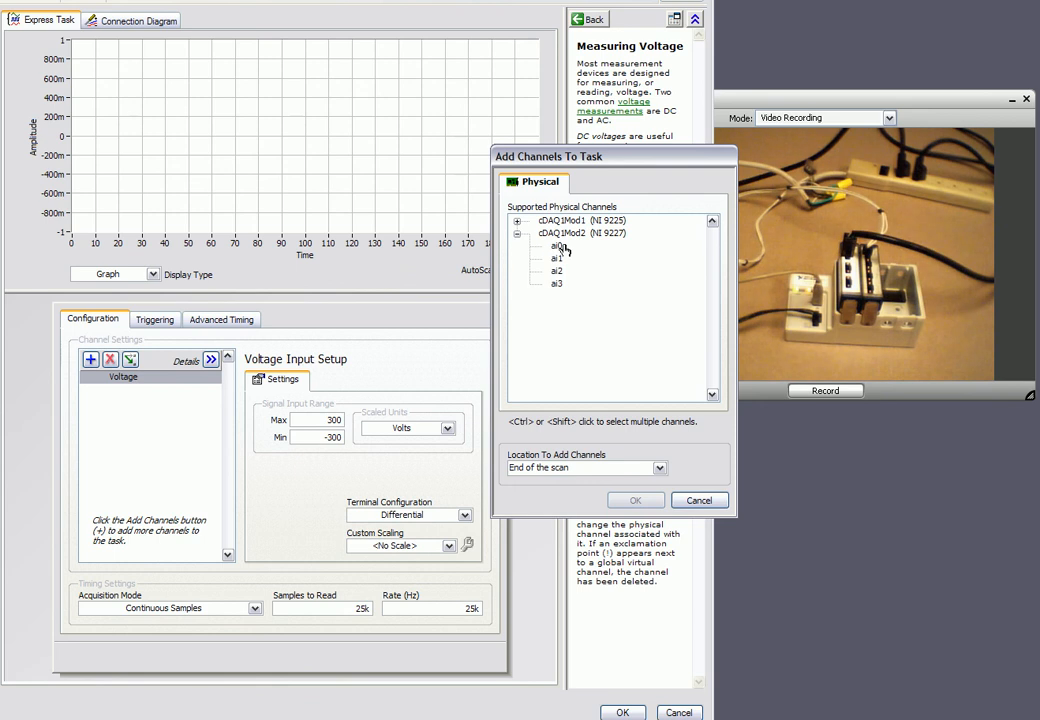
left_click(556, 244)
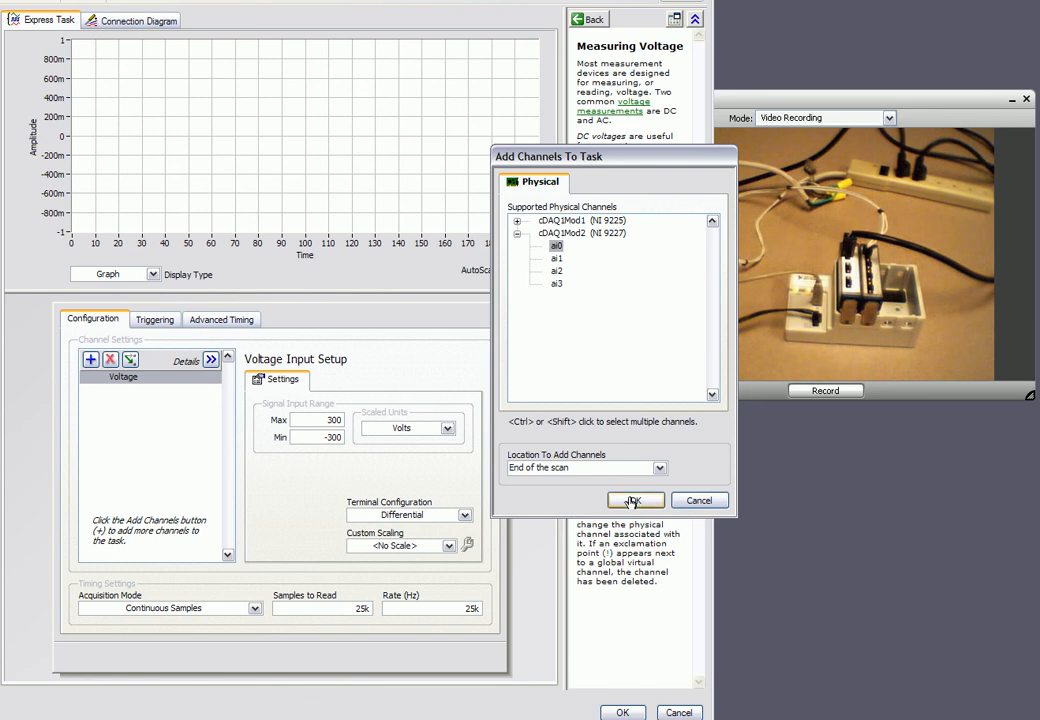
left_click(636, 500)
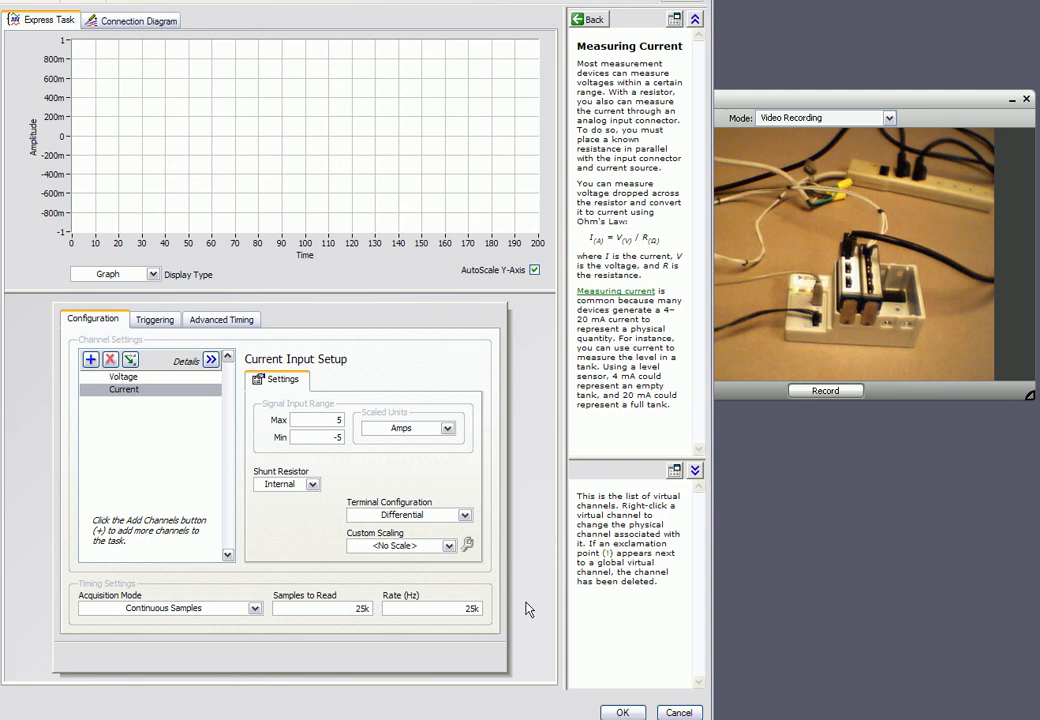
scroll("down", 3)
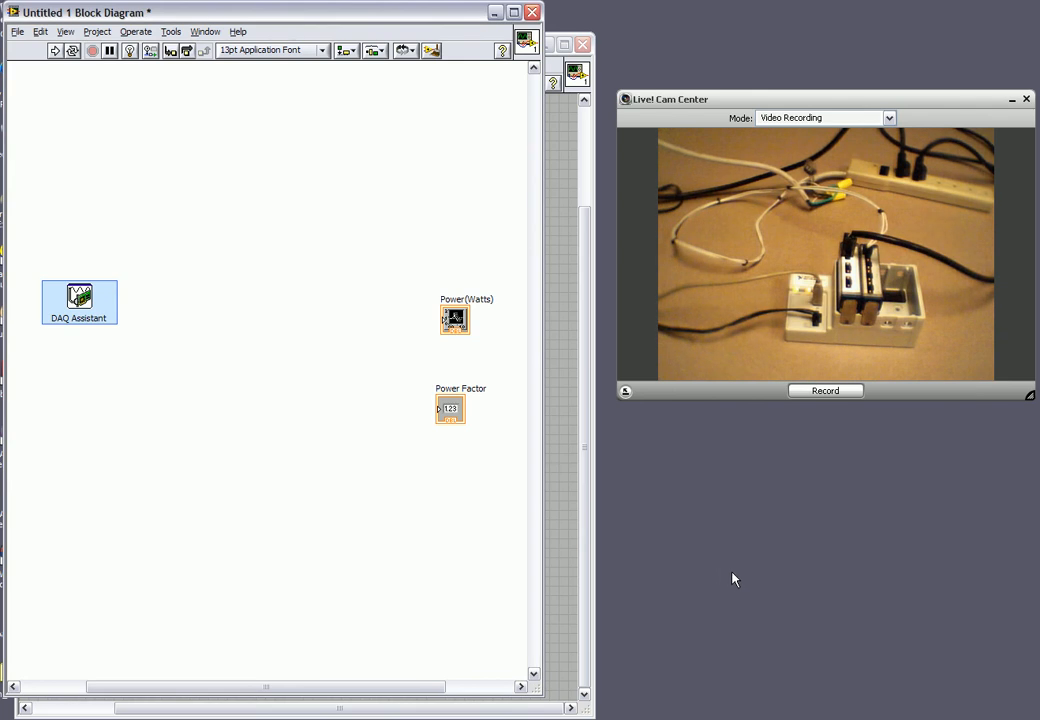
mouse_move(576, 568)
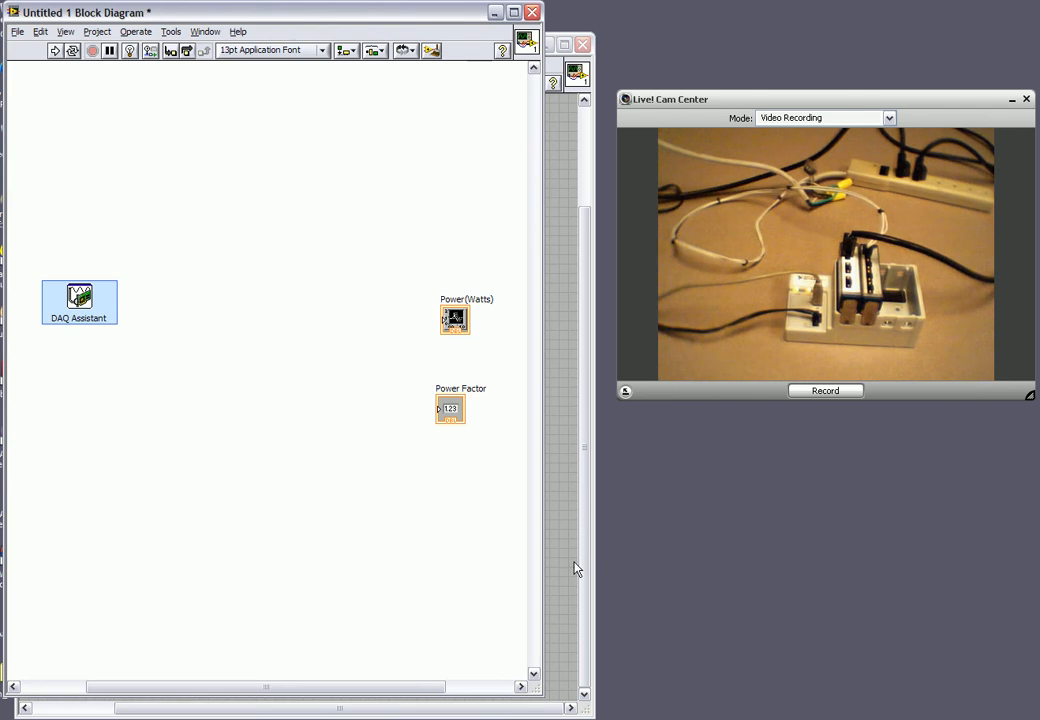
Accept automatic While Loop creation around the DAQ Assistant.
left_click(56, 50)
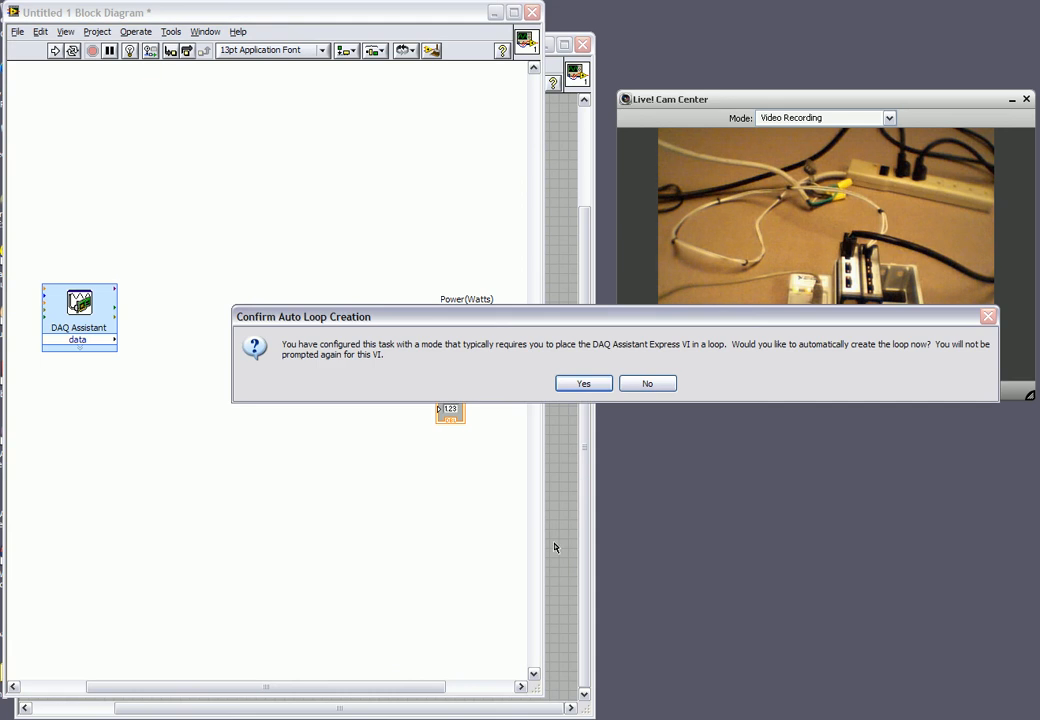
left_click(584, 384)
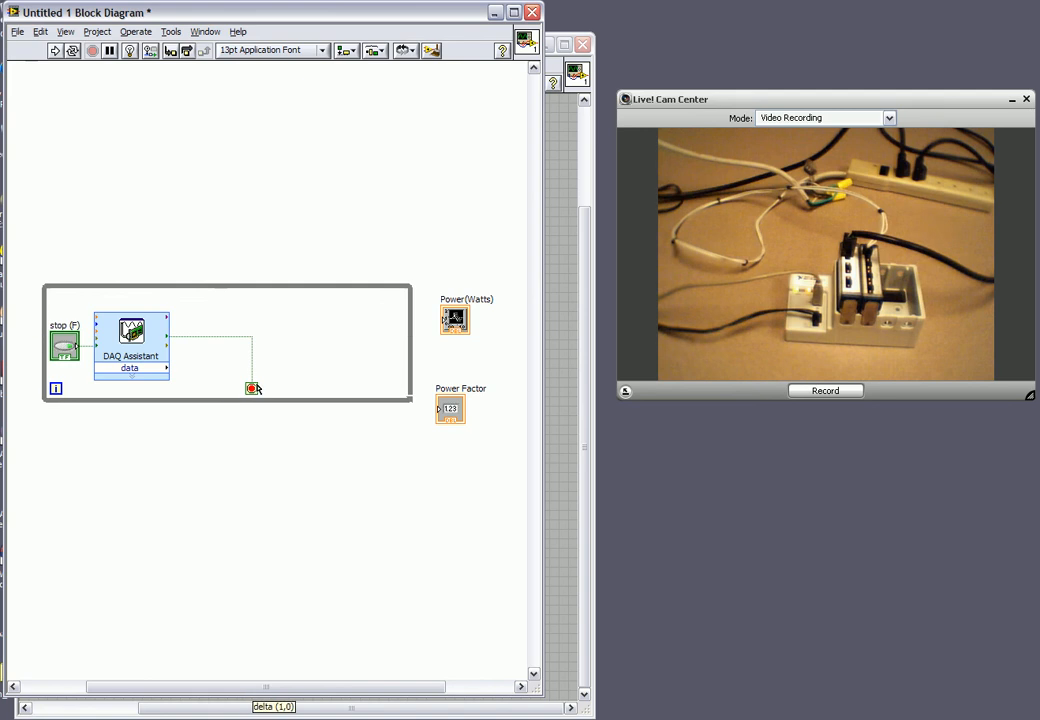
Reposition the stop terminal, enlarge the loop and move the Power(Watts) terminal inside it.
left_click_drag(252, 388, 248, 336)
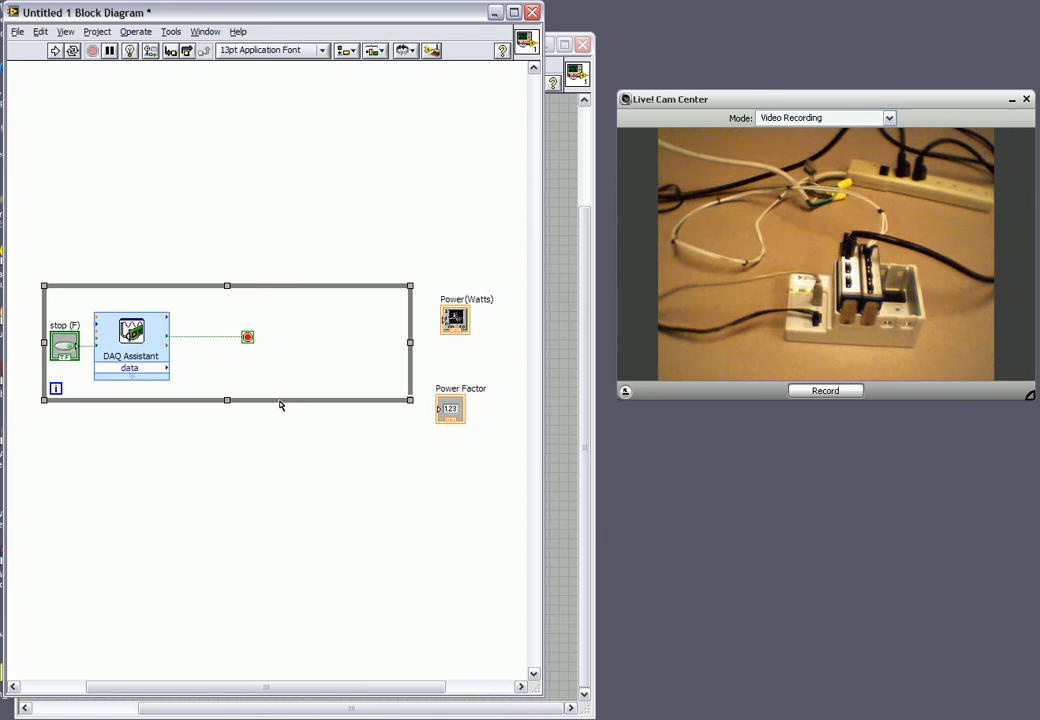
left_click_drag(228, 398, 228, 438)
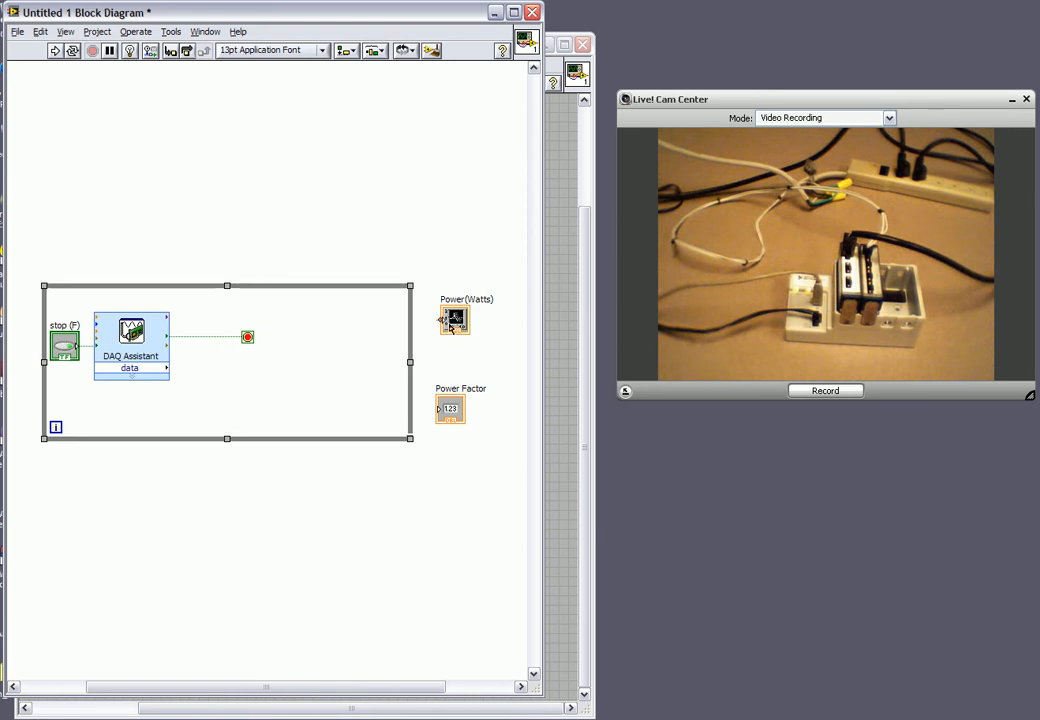
left_click_drag(456, 320, 288, 350)
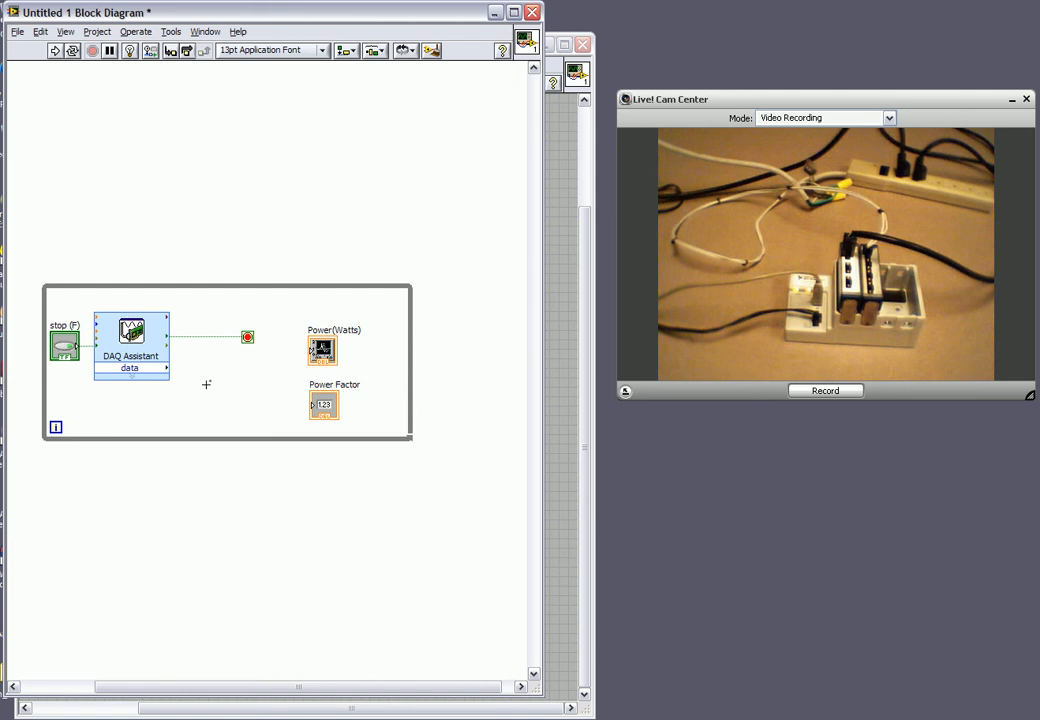
Place the Electrical Power VI inside the loop and add a Split Signals node after the DAQ data.
right_click(208, 384)
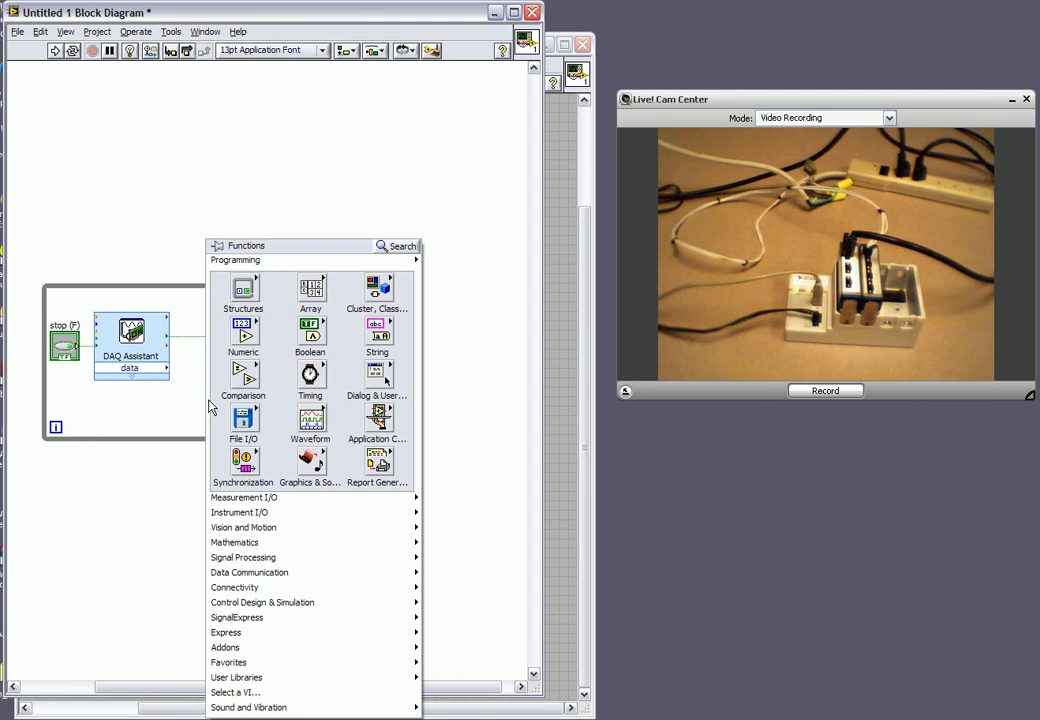
mouse_move(196, 404)
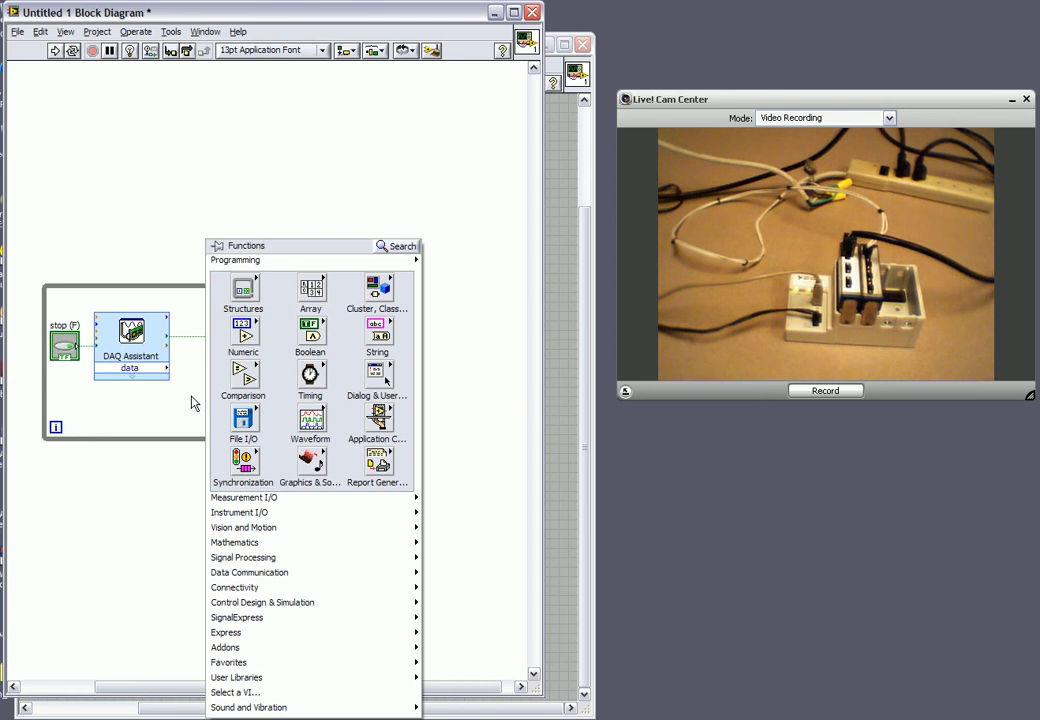
mouse_move(232, 542)
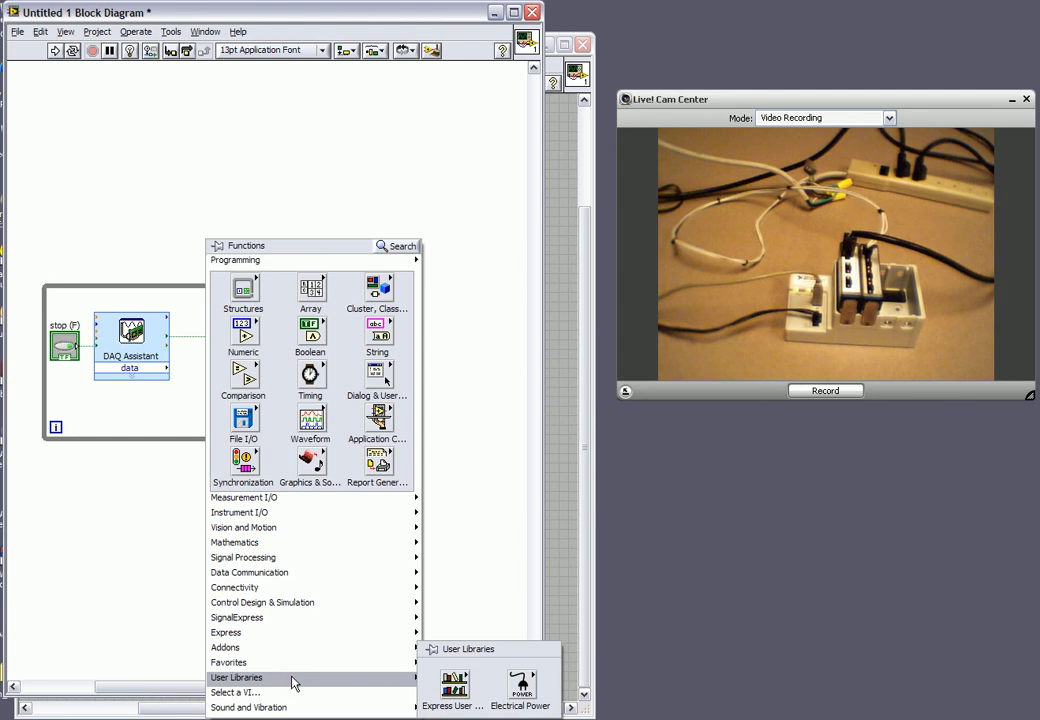
mouse_move(380, 684)
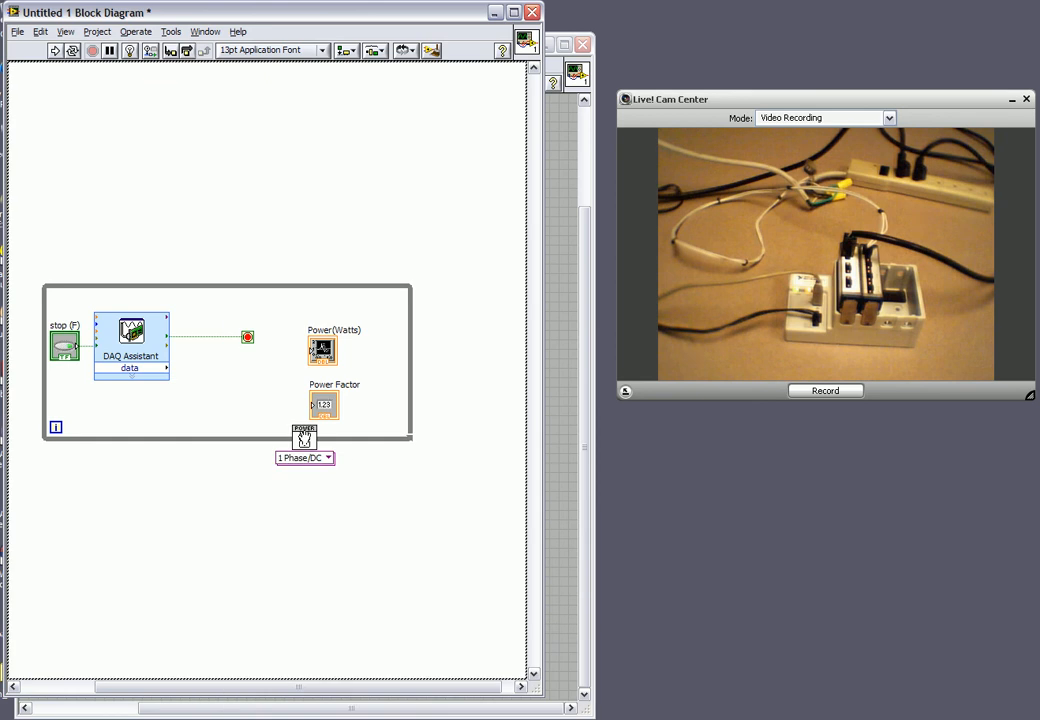
left_click_drag(304, 438, 240, 374)
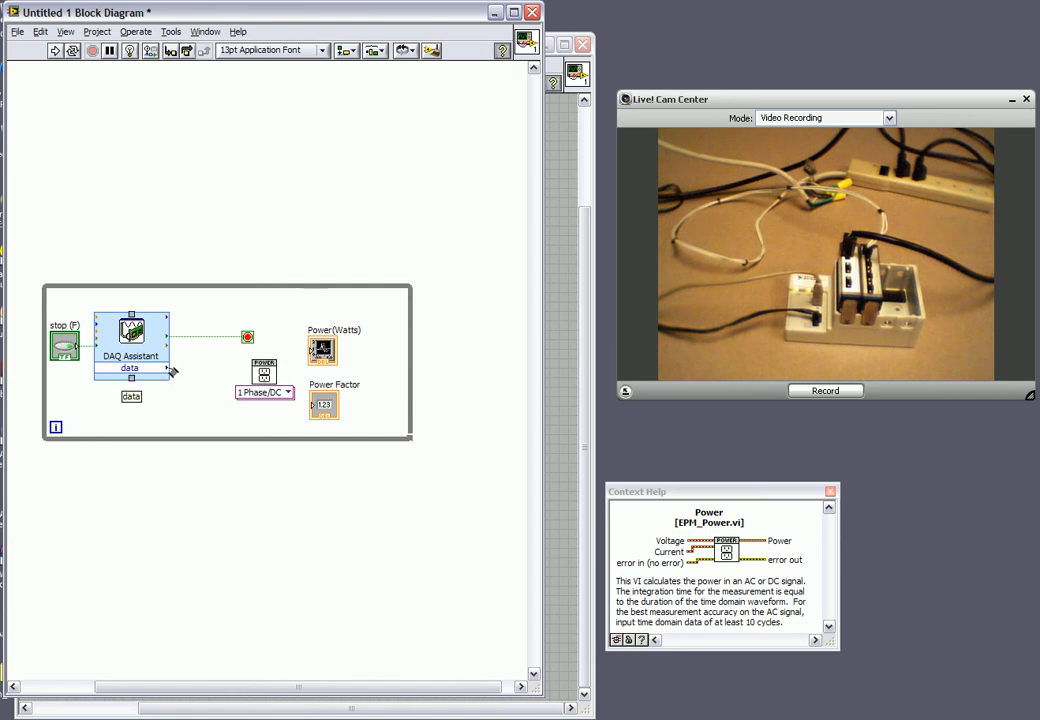
right_click(180, 400)
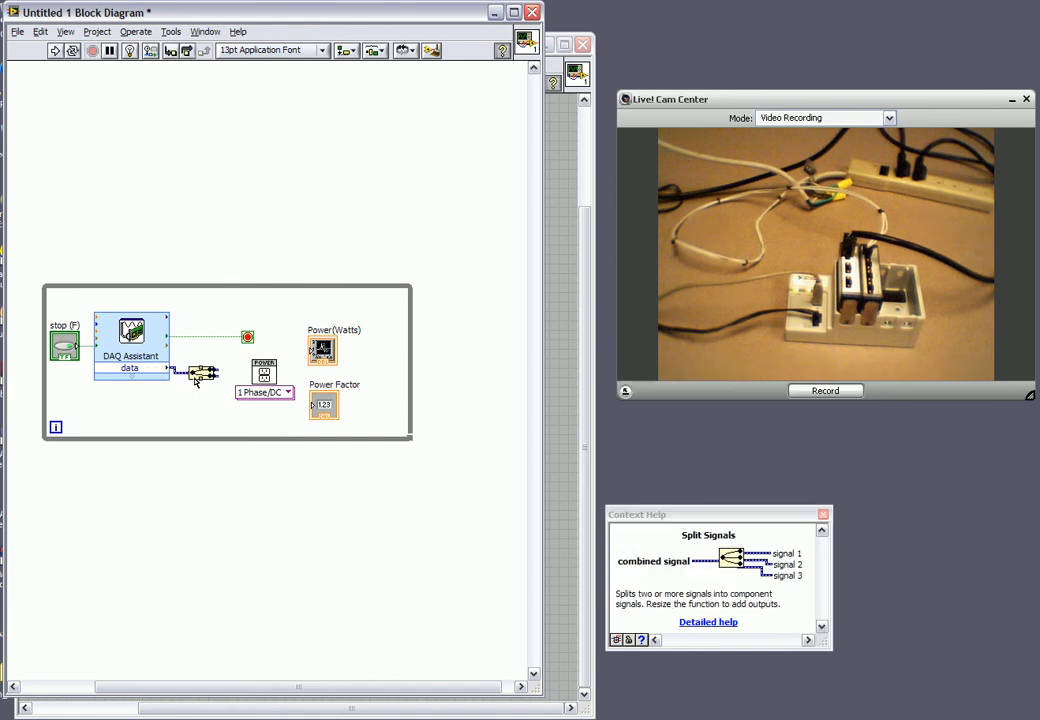
mouse_move(204, 372)
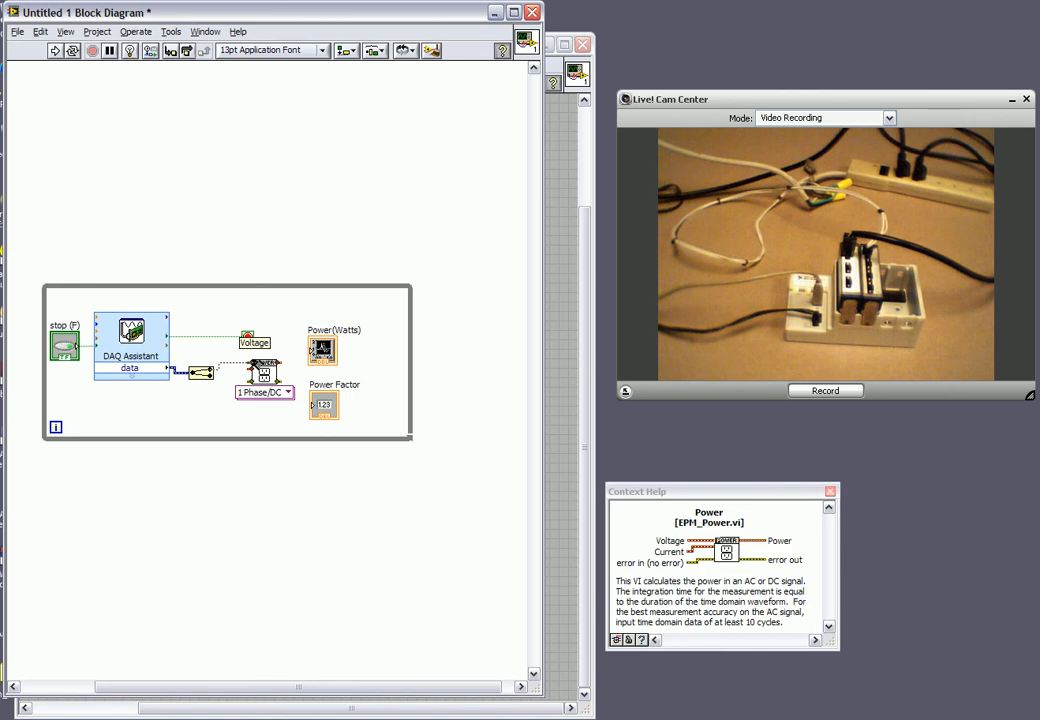
Wire the current signal into the Power VI and choose its phase measurement mode.
left_click(264, 390)
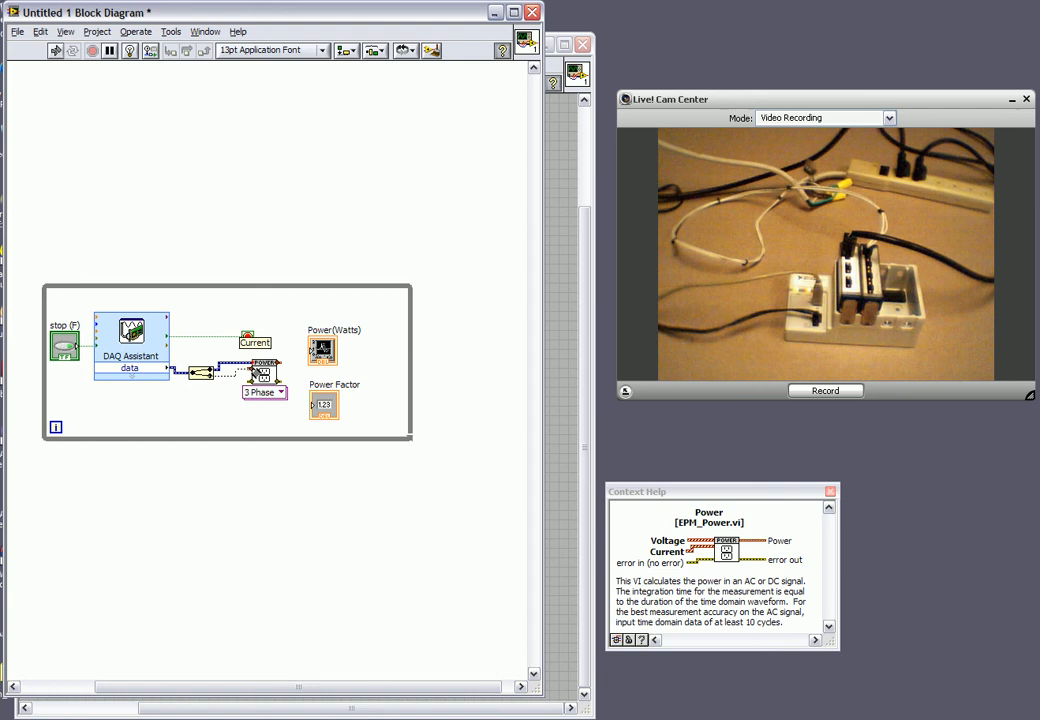
left_click(264, 390)
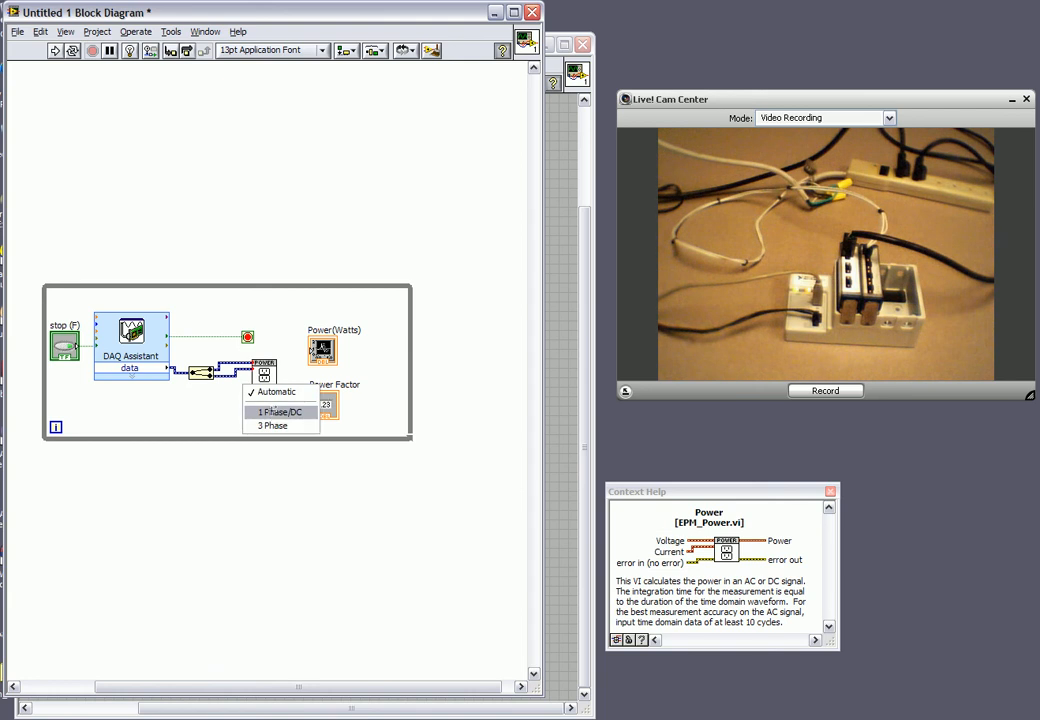
left_click(278, 412)
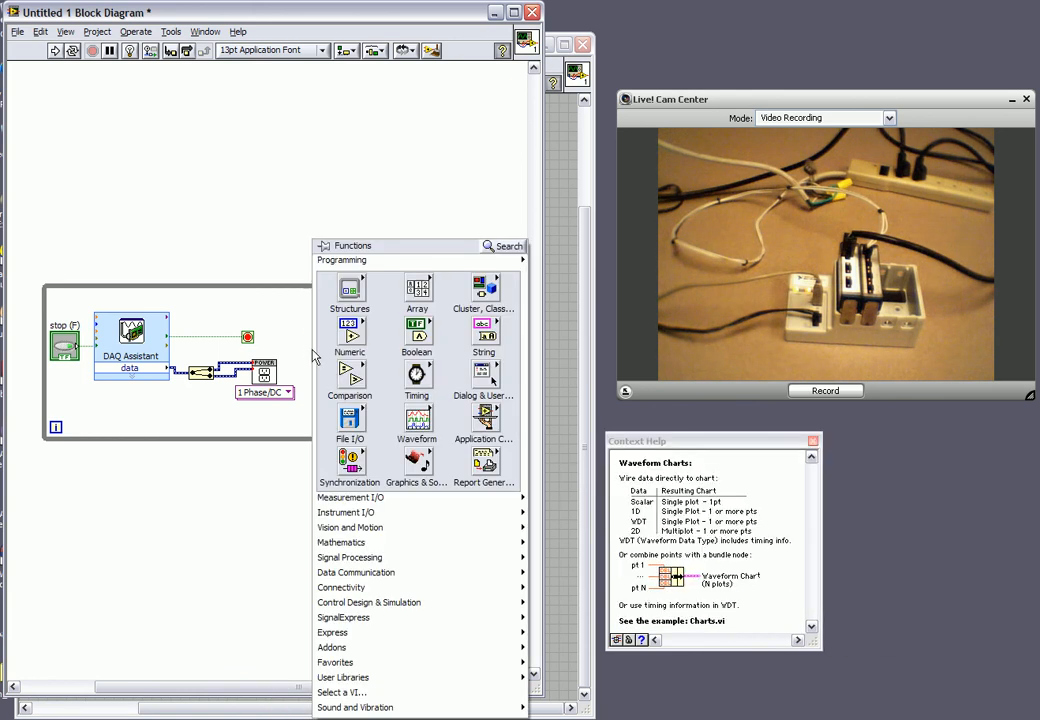
Wire the Power VI outputs to the Power(Watts) chart and Power Factor indicator terminals.
left_click(484, 296)
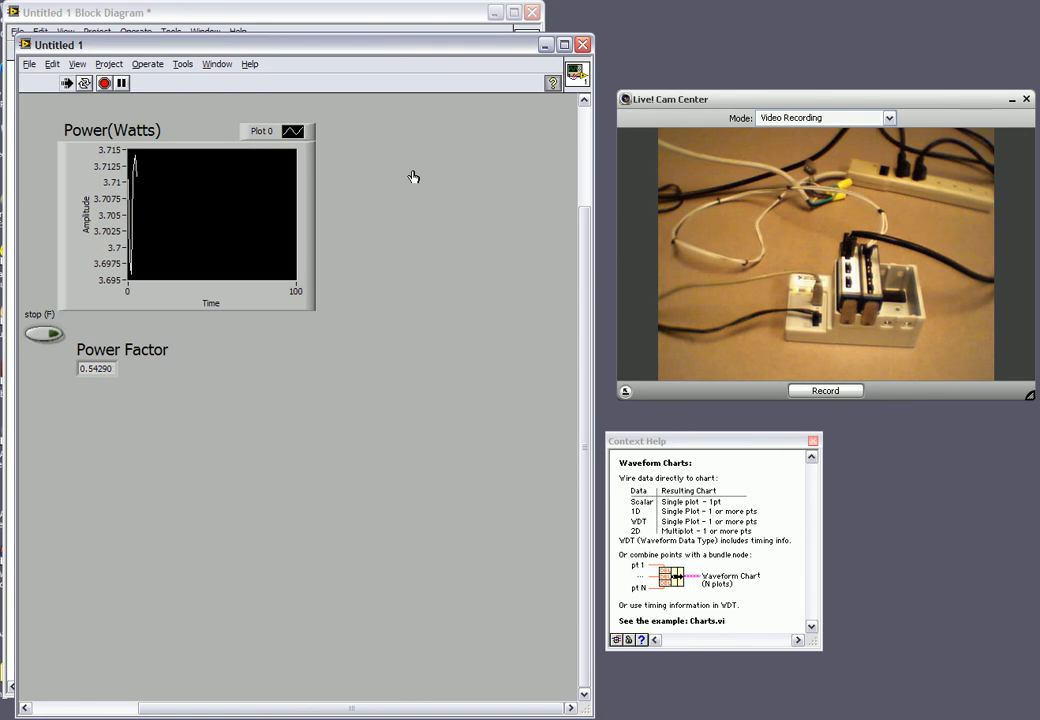
mouse_move(850, 324)
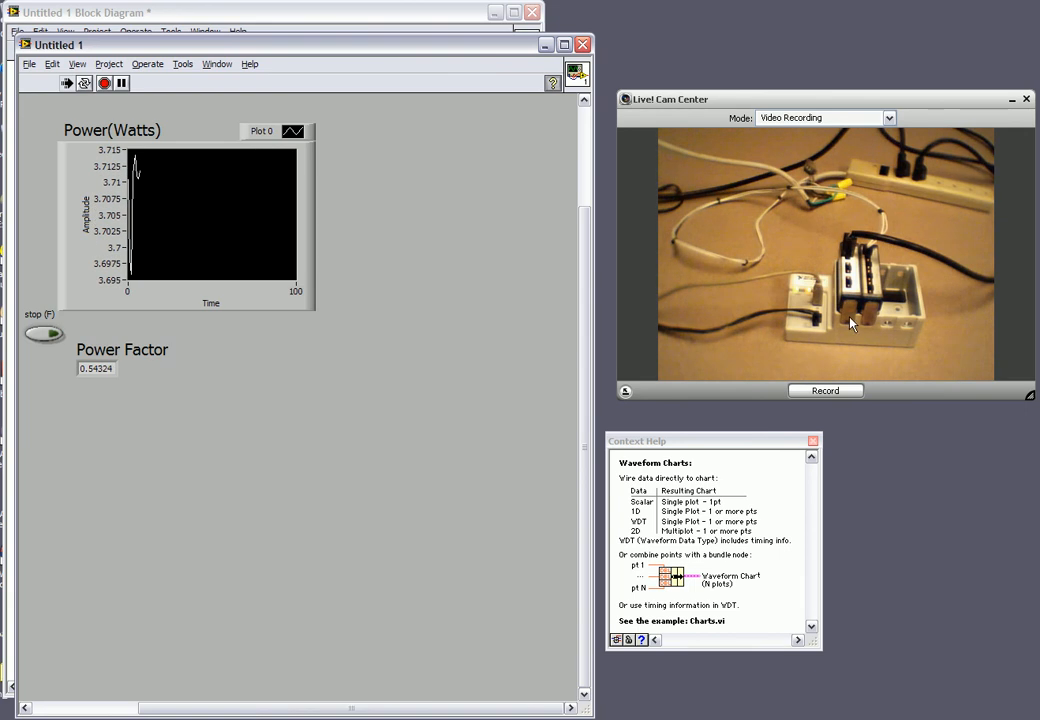
mouse_move(212, 240)
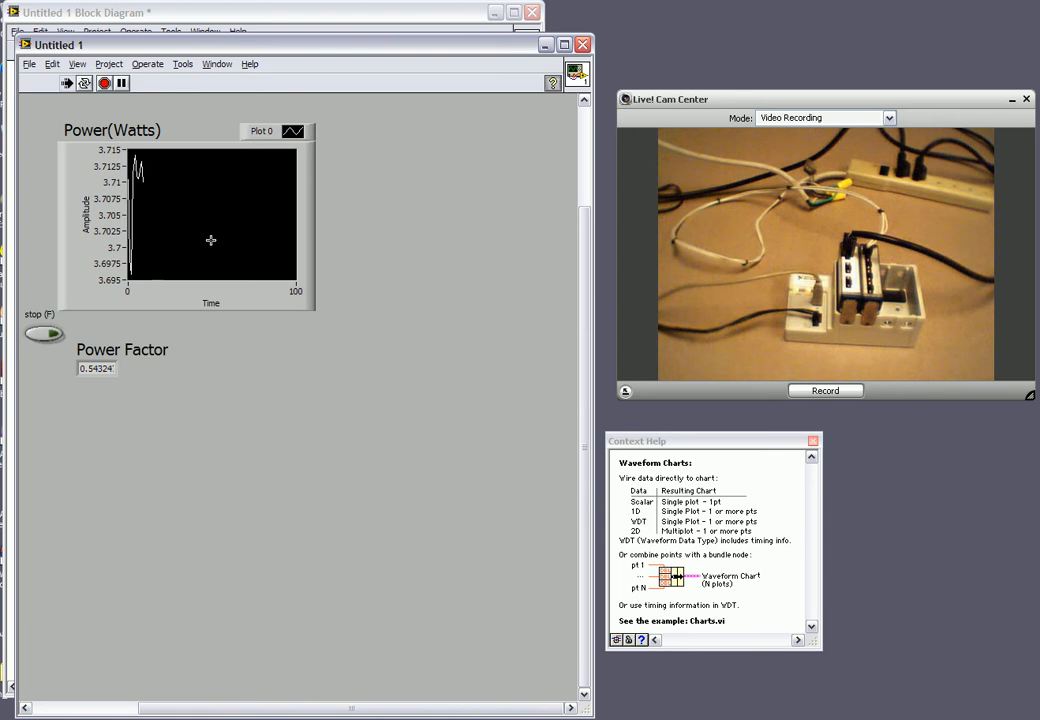